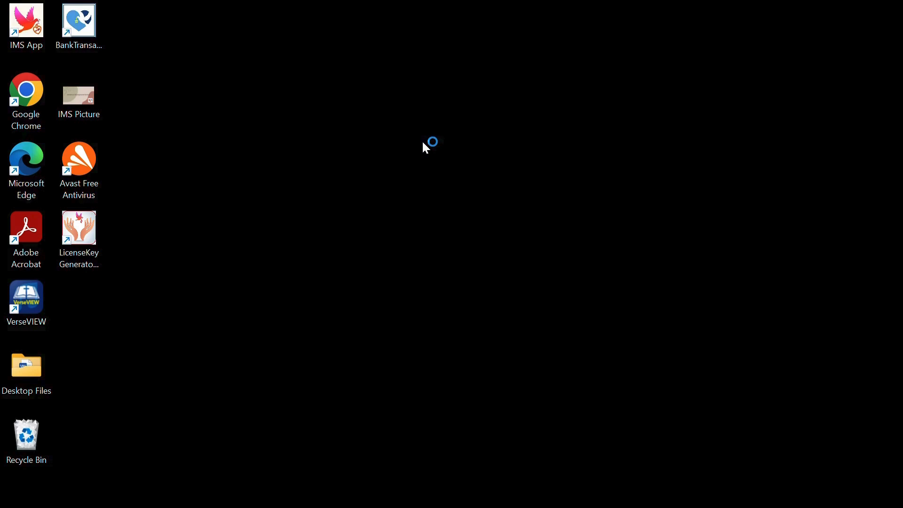
mouse_move(216, 106)
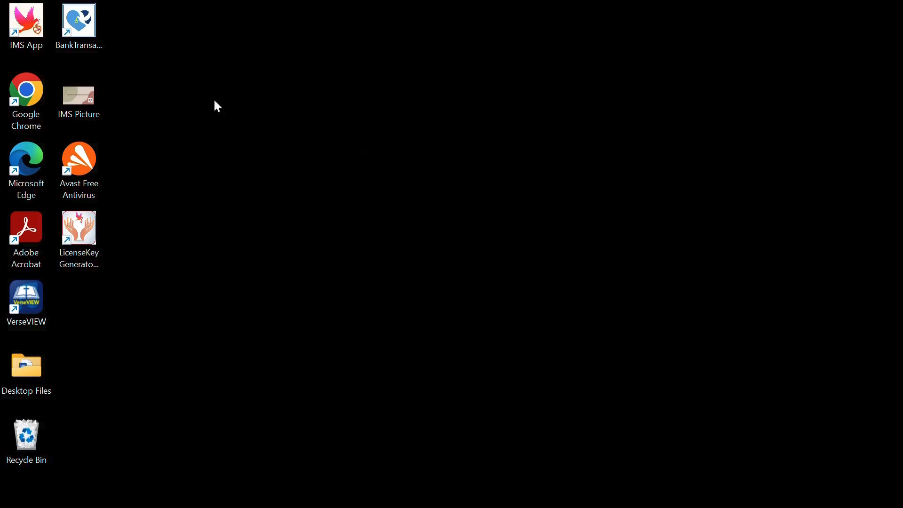
mouse_move(208, 92)
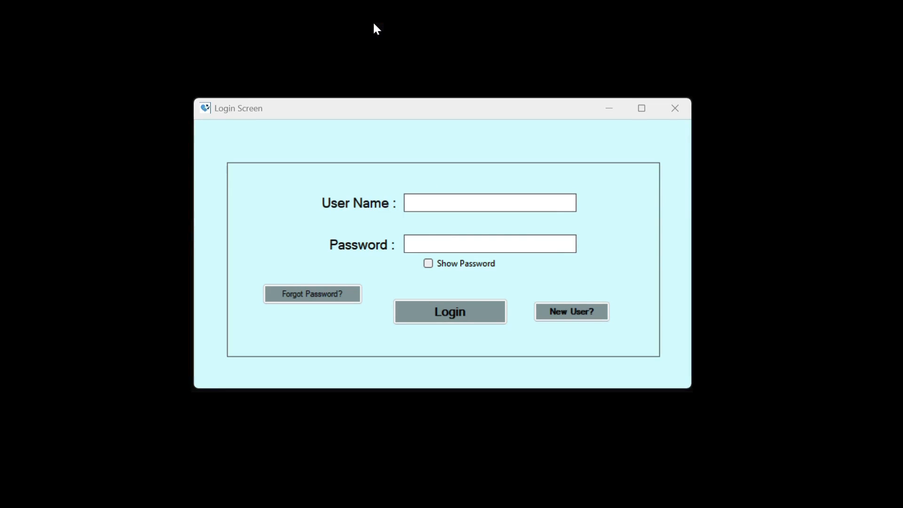
mouse_move(628, 321)
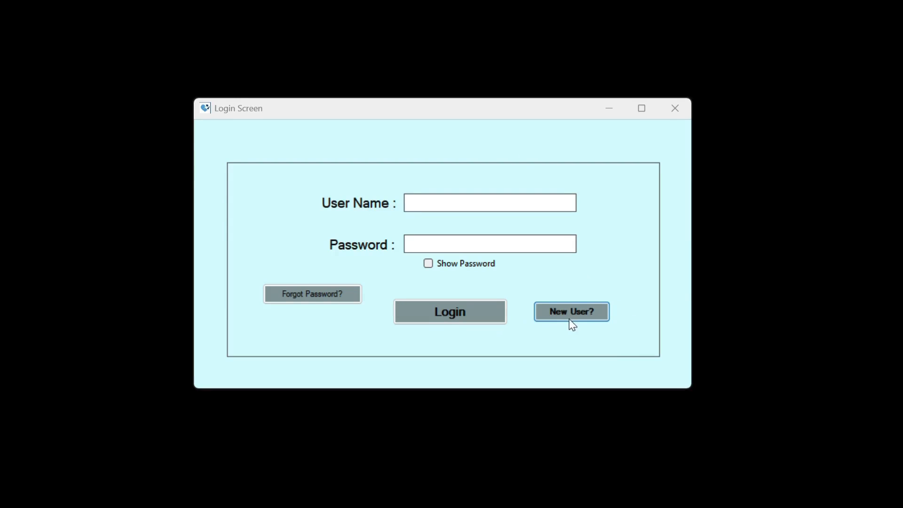
left_click(579, 316)
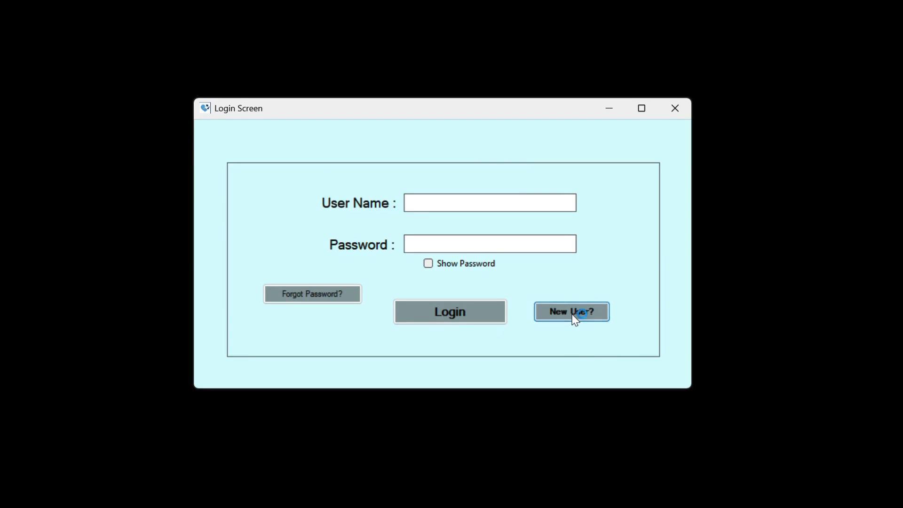
left_click(572, 312)
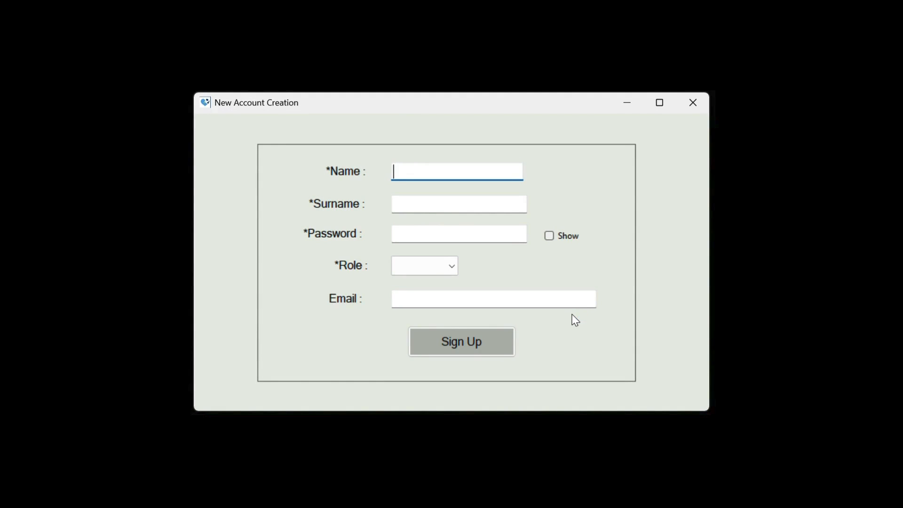
type("K")
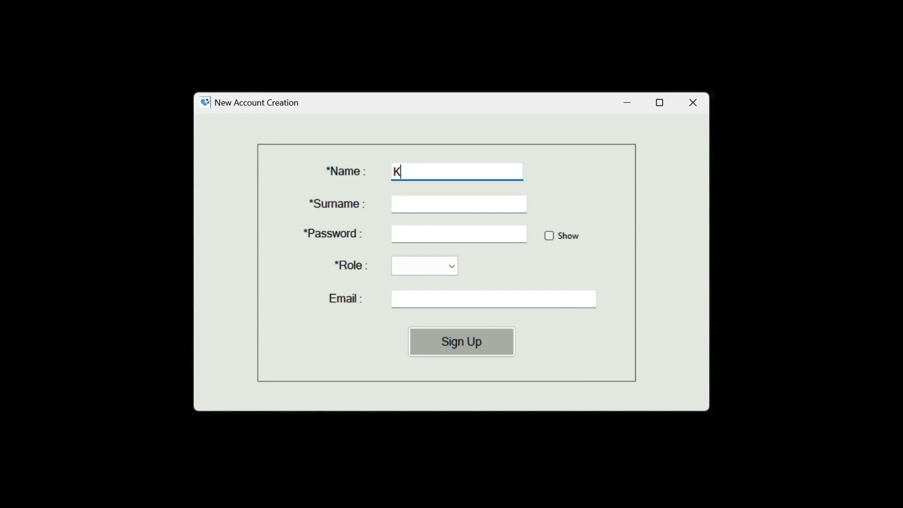
type("anna")
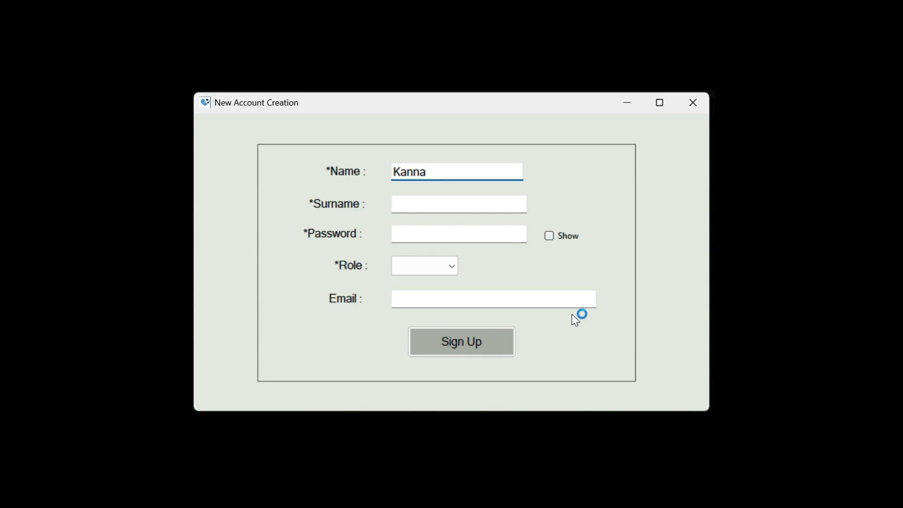
type("A")
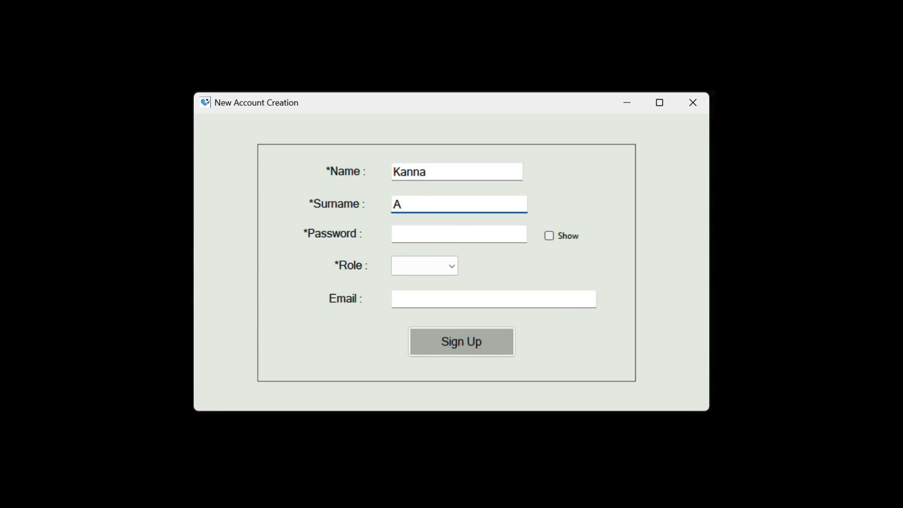
left_click(459, 233)
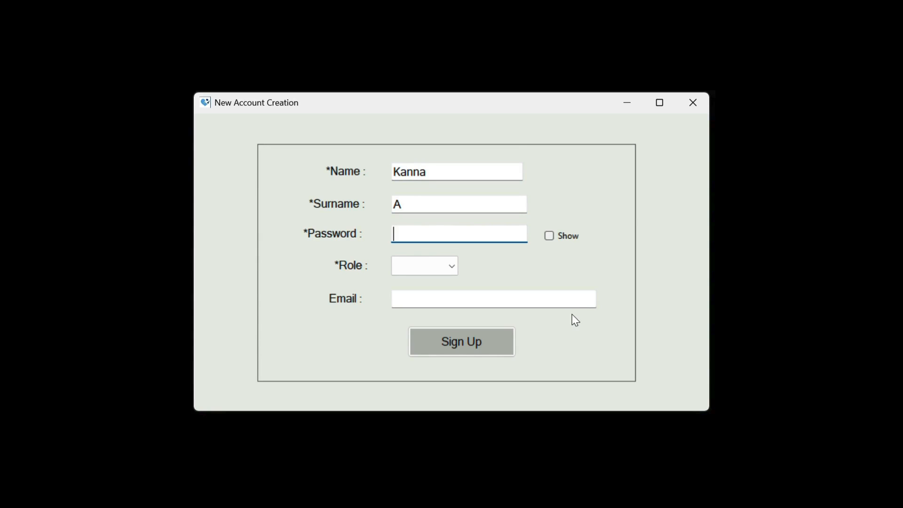
type("*****")
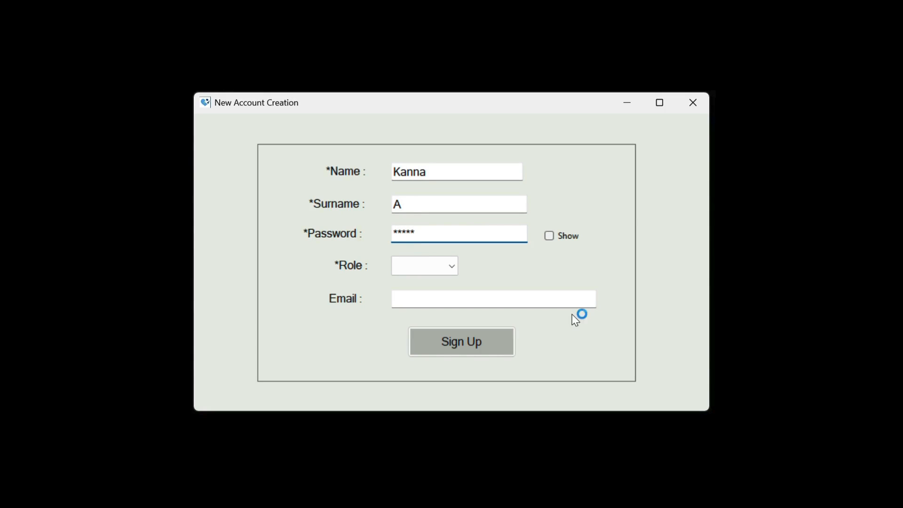
left_click(424, 265)
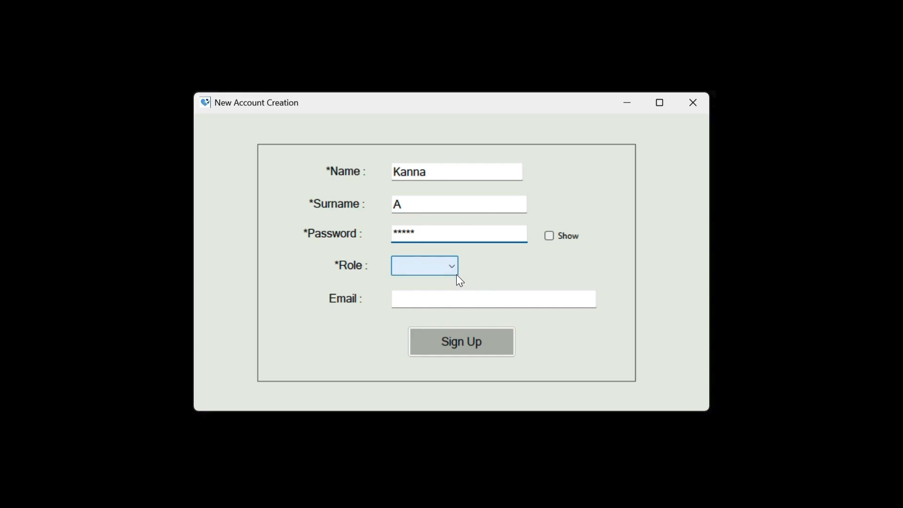
left_click(450, 266)
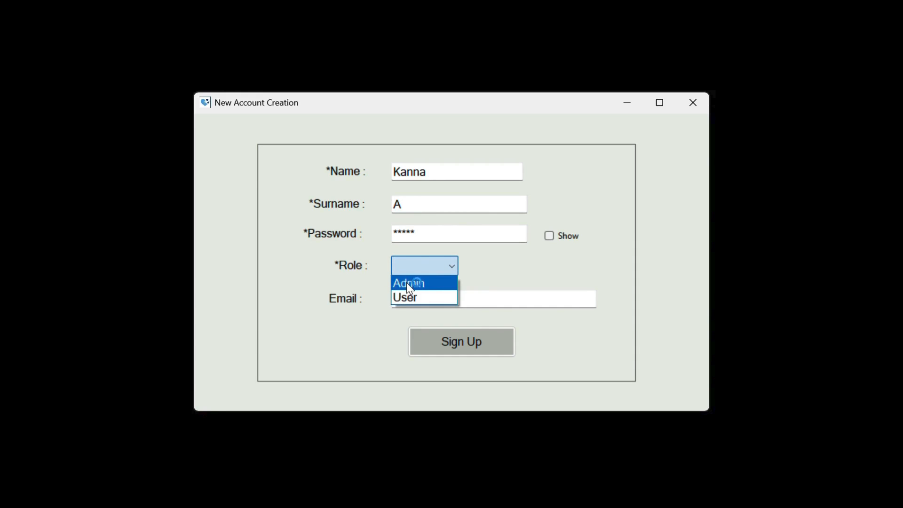
left_click(407, 283)
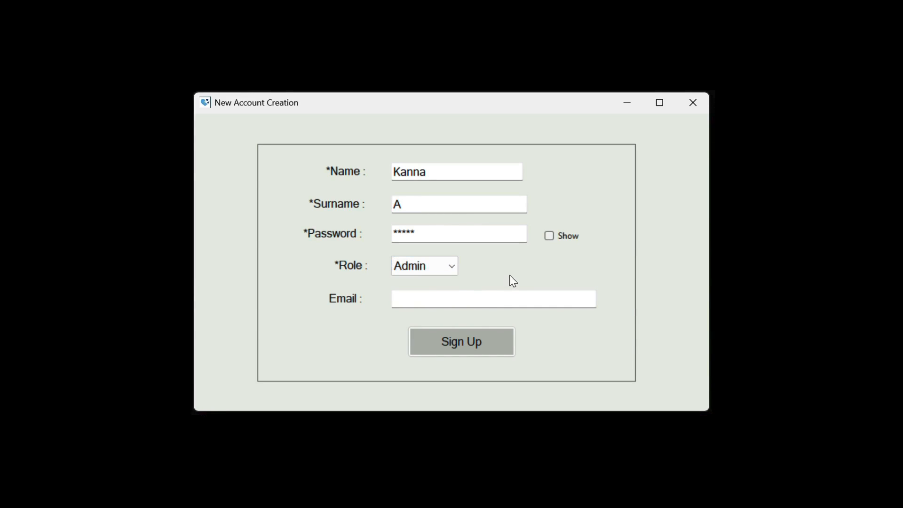
left_click(458, 299)
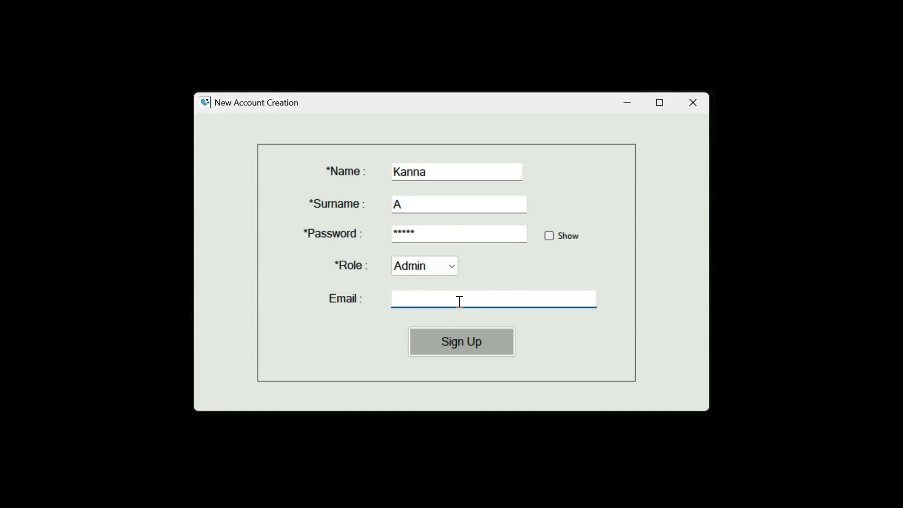
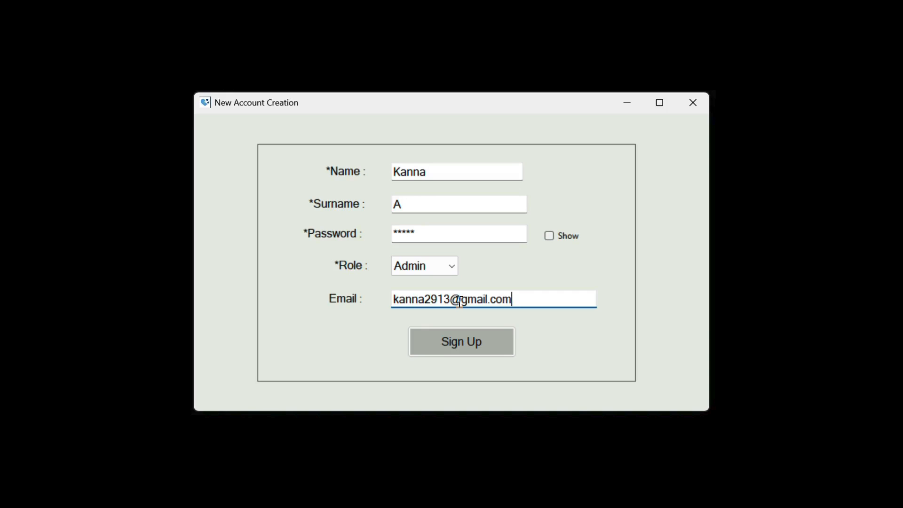
mouse_move(456, 313)
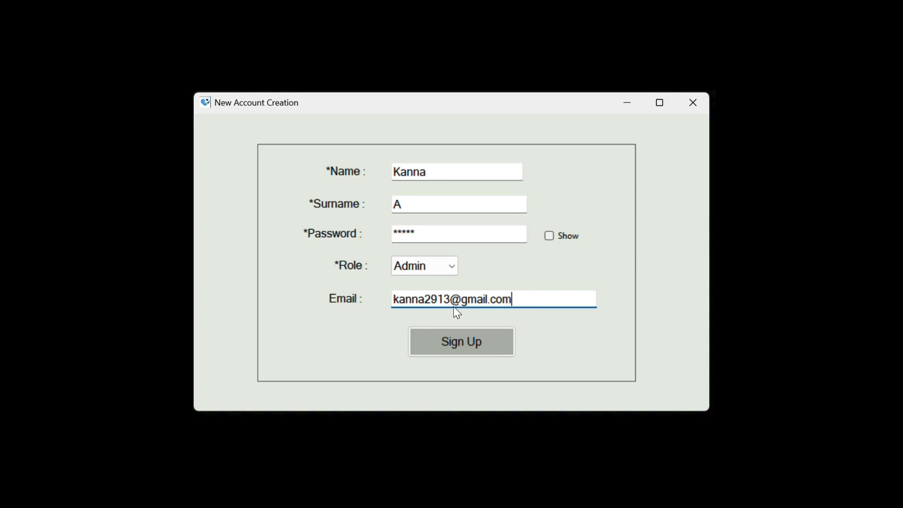
left_click(461, 342)
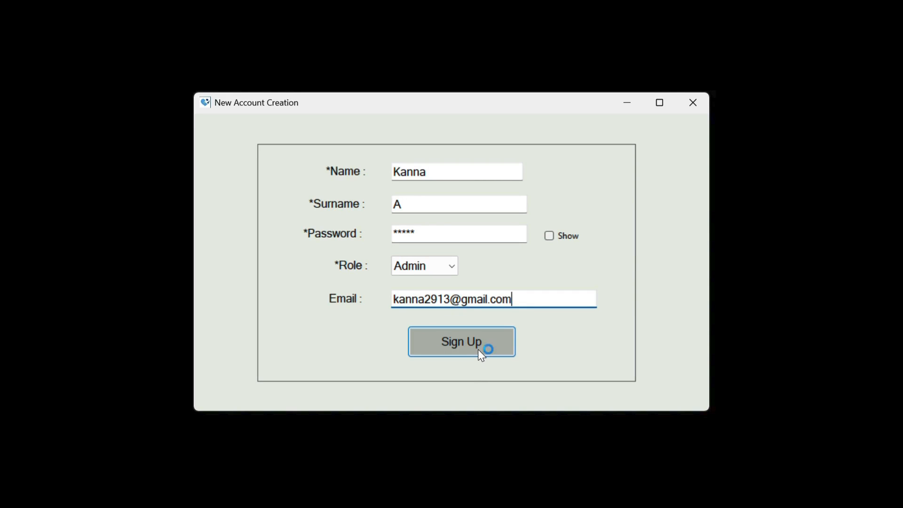
Step: Acknowledge the Information message confirming the new account record was created
left_click(461, 341)
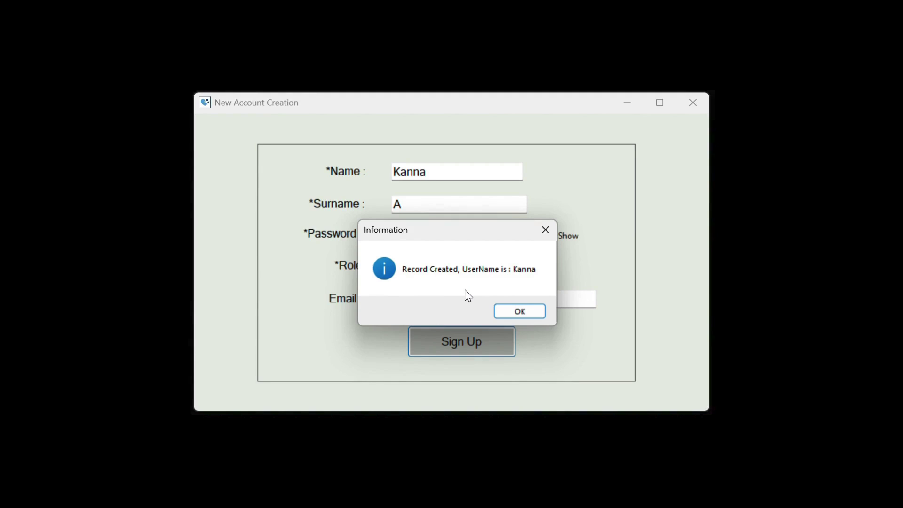
mouse_move(516, 290)
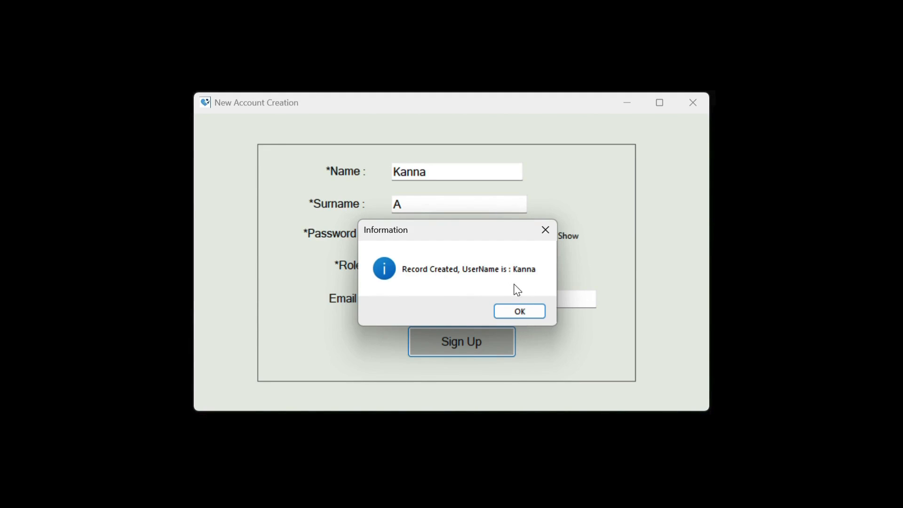
mouse_move(529, 291)
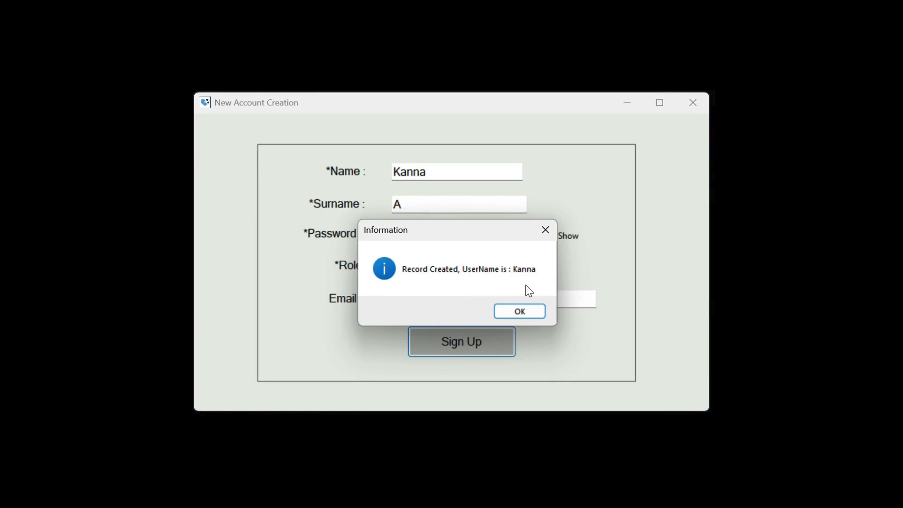
mouse_move(502, 298)
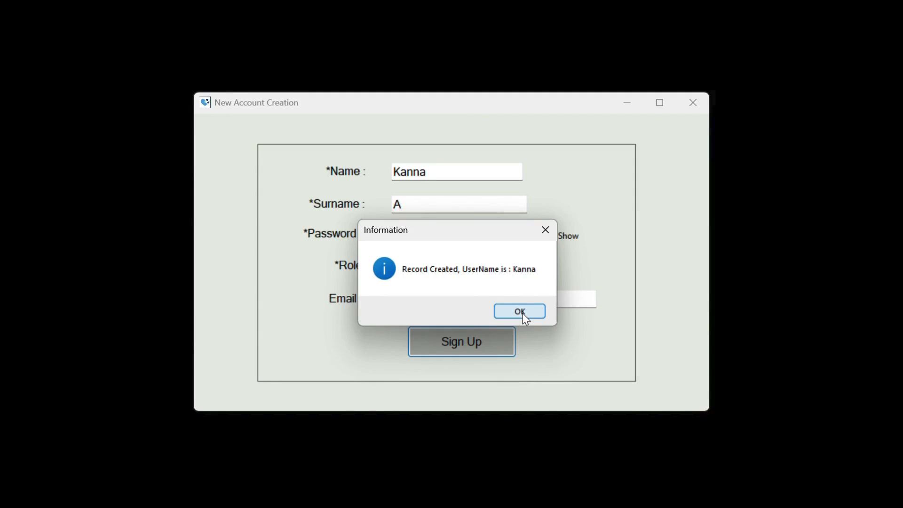
left_click(519, 311)
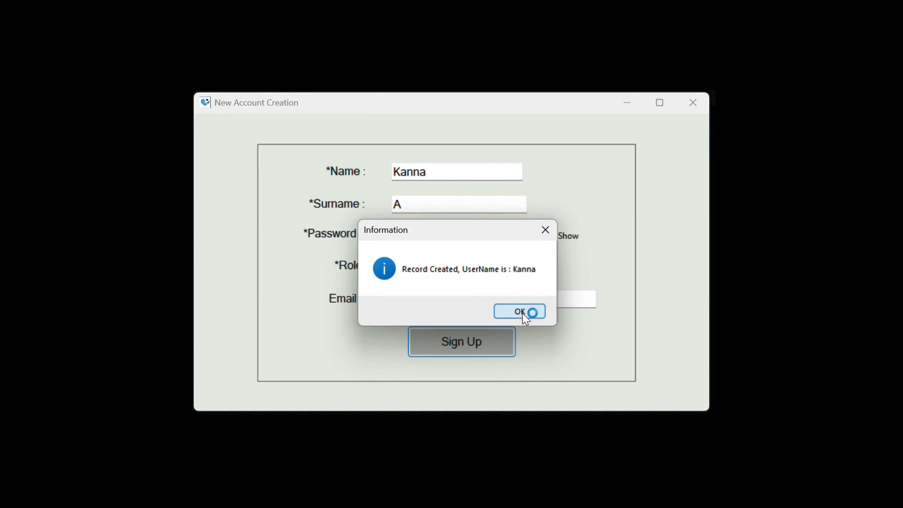
Step: Enter user name Kann on the Login Screen and move to the password field
left_click(518, 311)
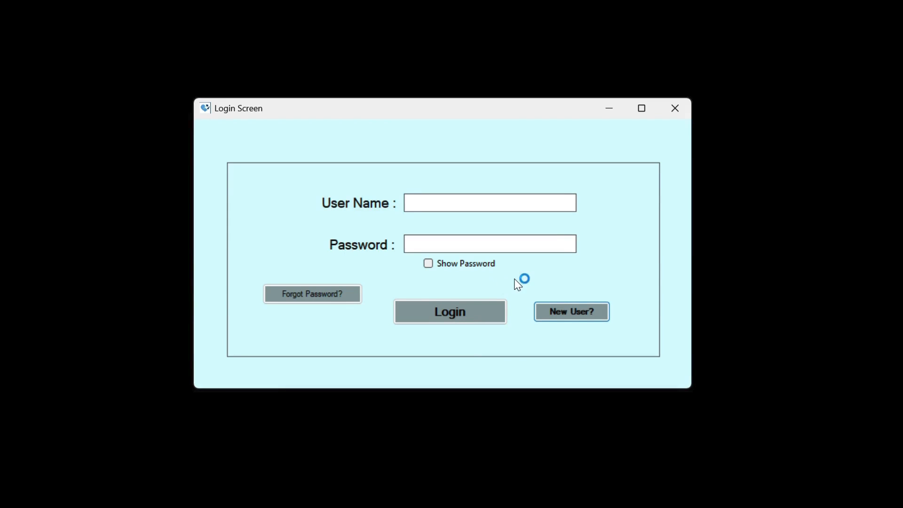
mouse_move(516, 284)
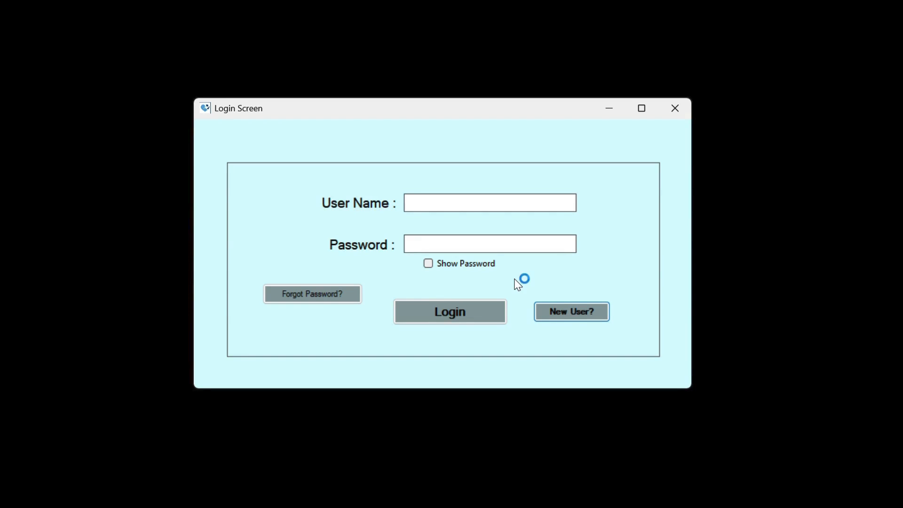
mouse_move(487, 237)
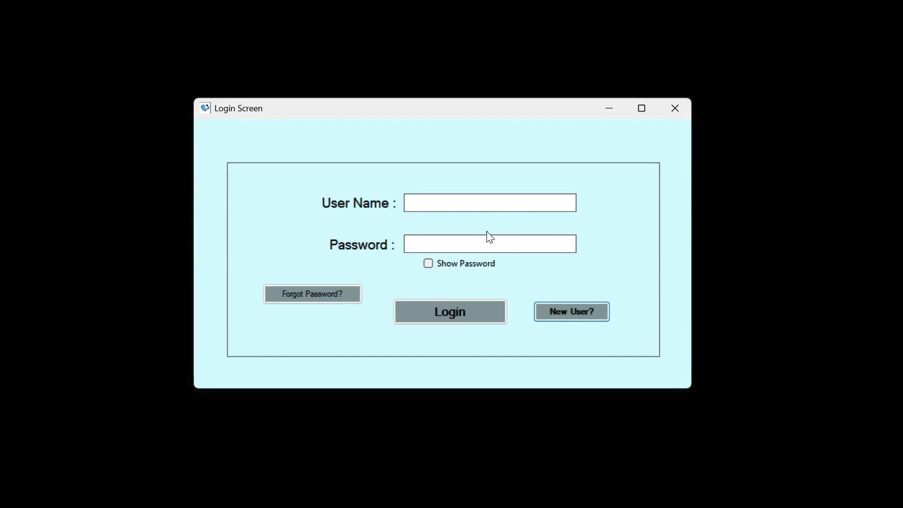
type("Kann")
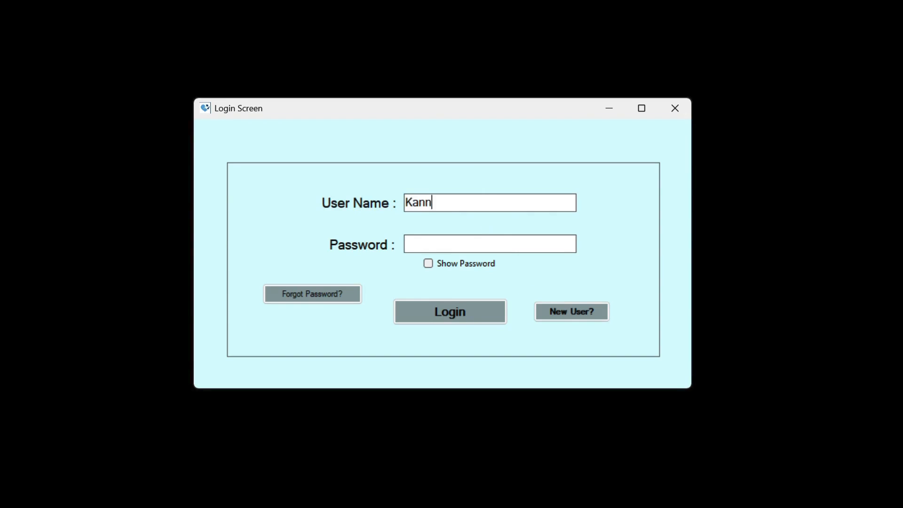
left_click(450, 311)
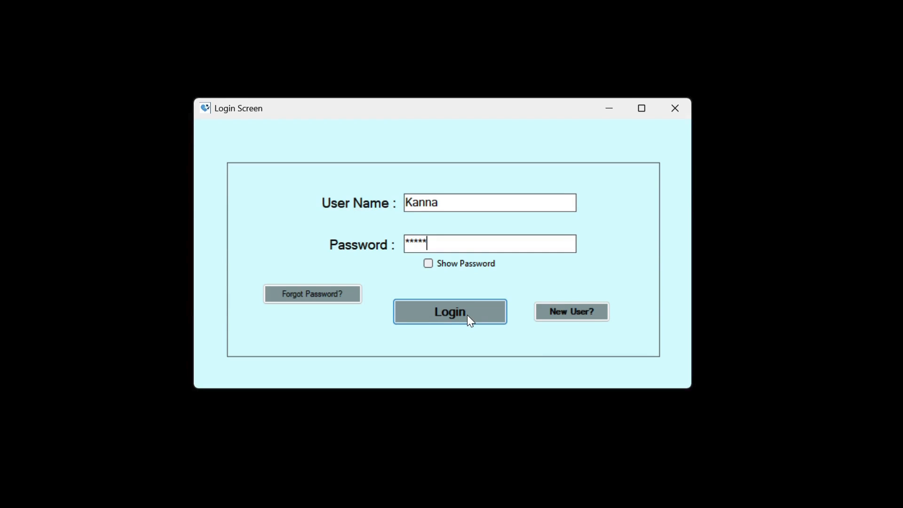
Step: Attempt Login repeatedly, then return to the password field to enter the hidden password
left_click(450, 311)
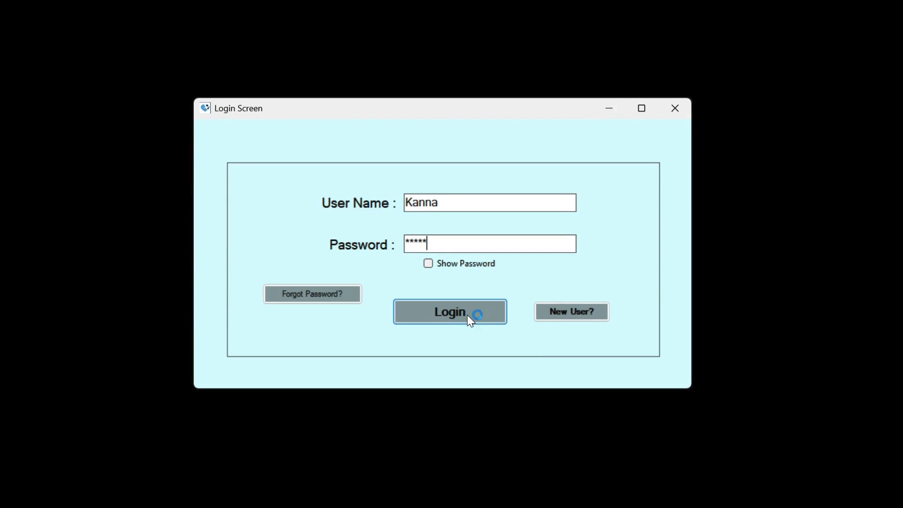
left_click(449, 312)
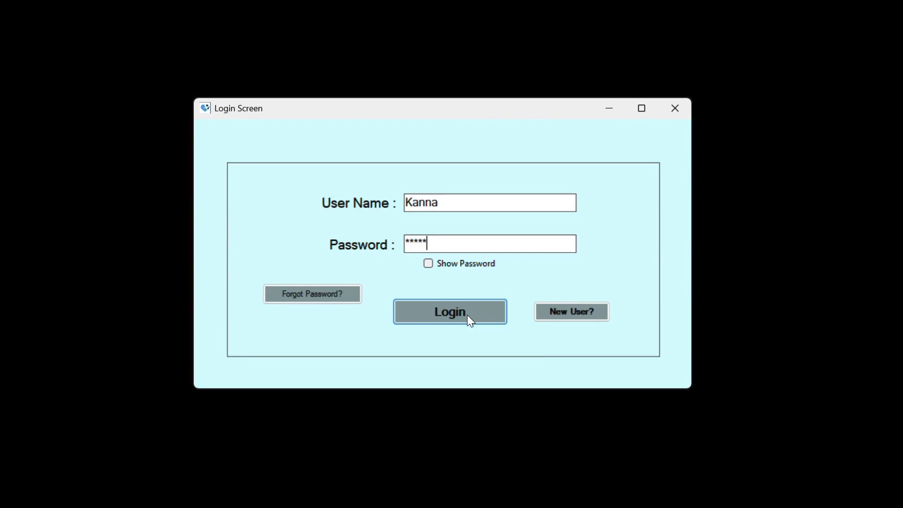
left_click(449, 311)
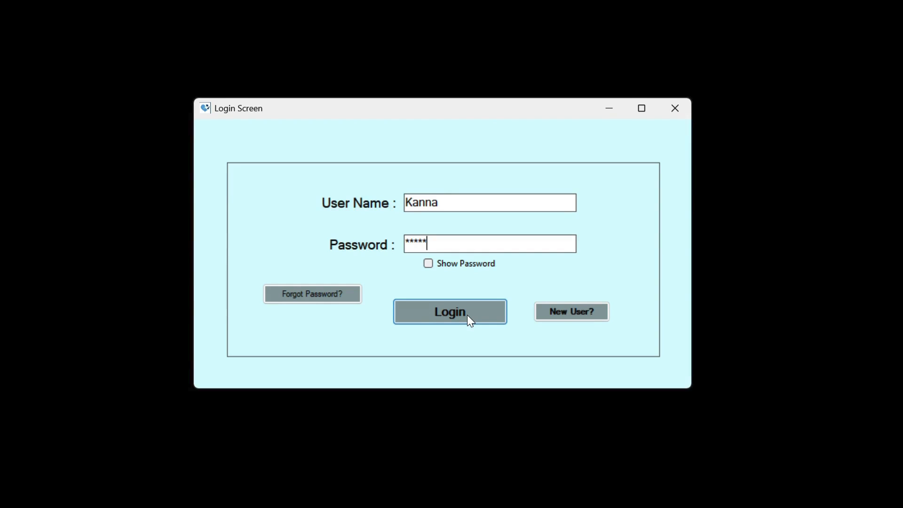
left_click(449, 312)
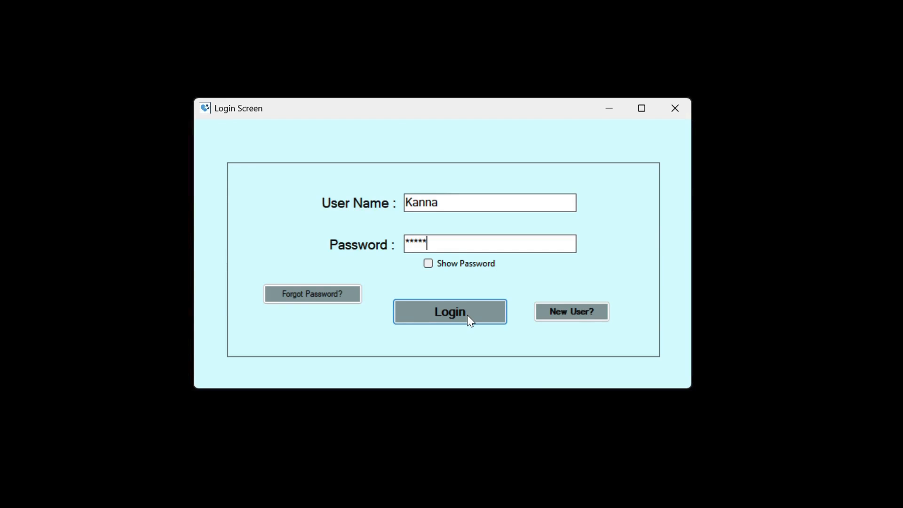
left_click(449, 311)
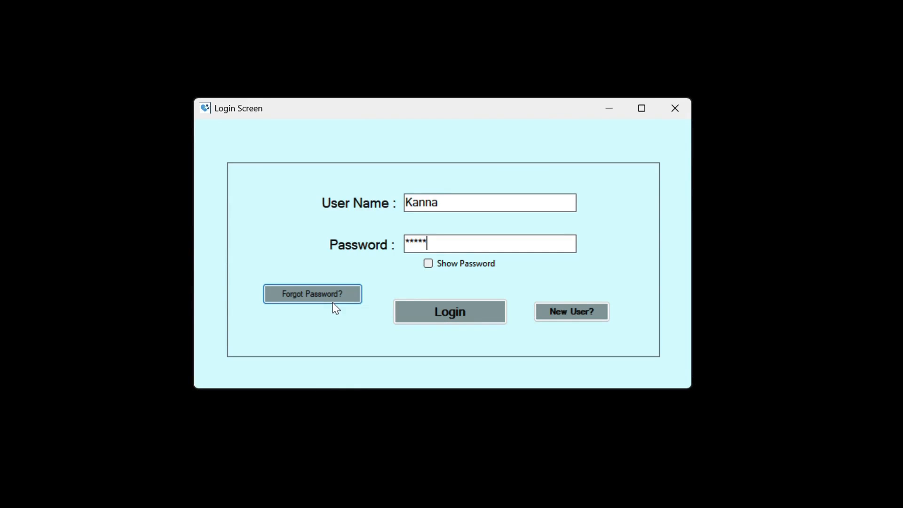
left_click(312, 293)
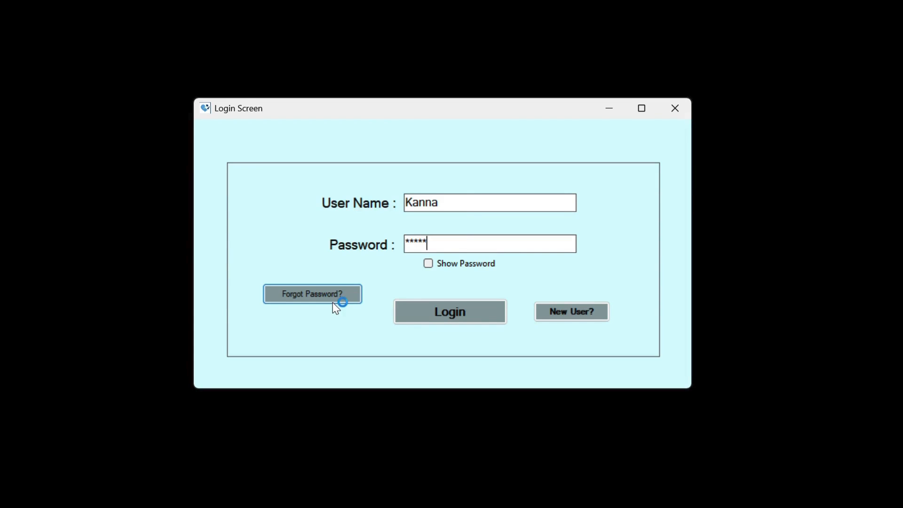
mouse_move(466, 340)
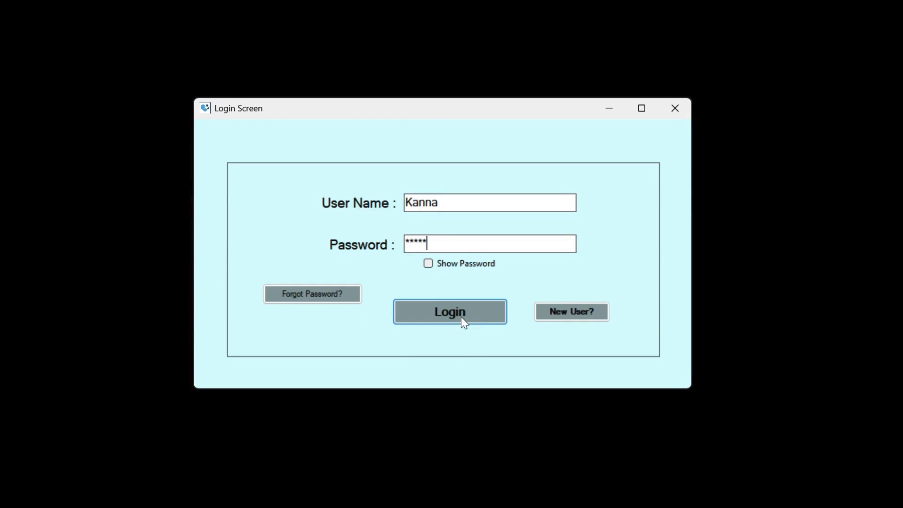
Step: Log in so the blank Entry Screen shows with a 0.00 shortage
left_click(449, 312)
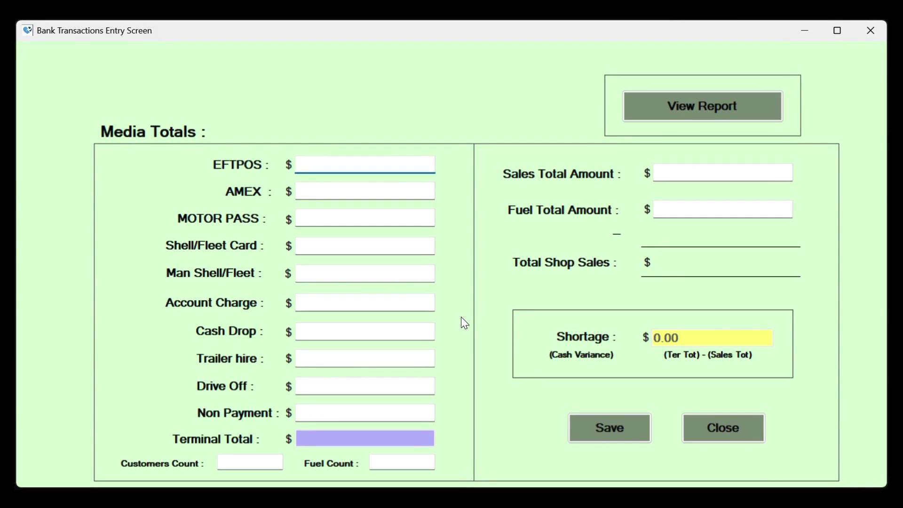
left_click(365, 163)
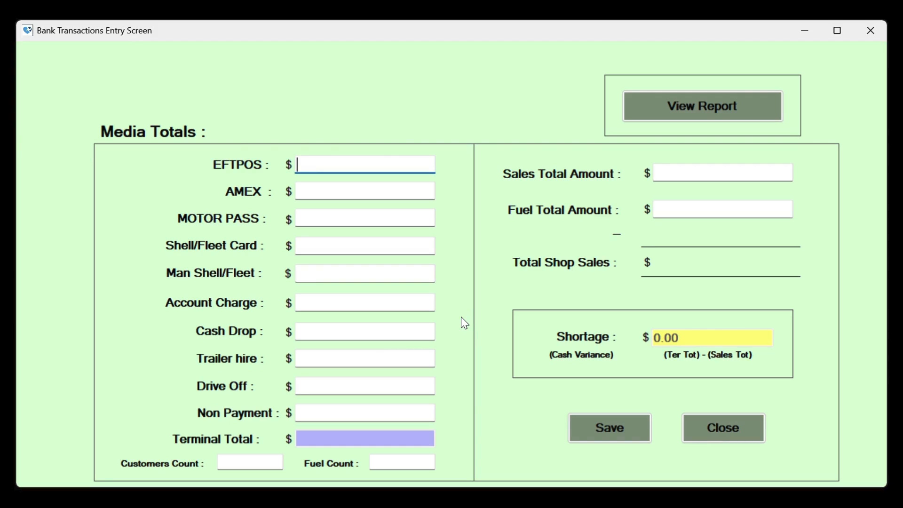
mouse_move(425, 331)
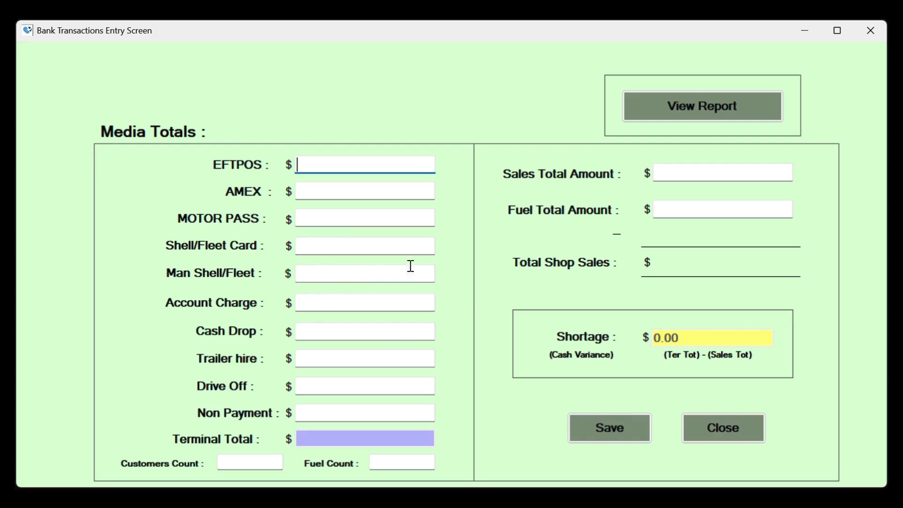
mouse_move(316, 210)
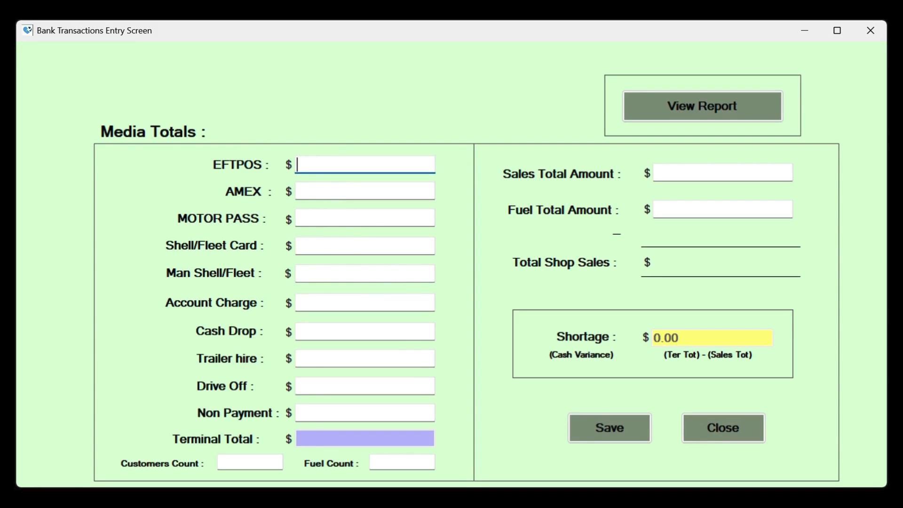
mouse_move(238, 188)
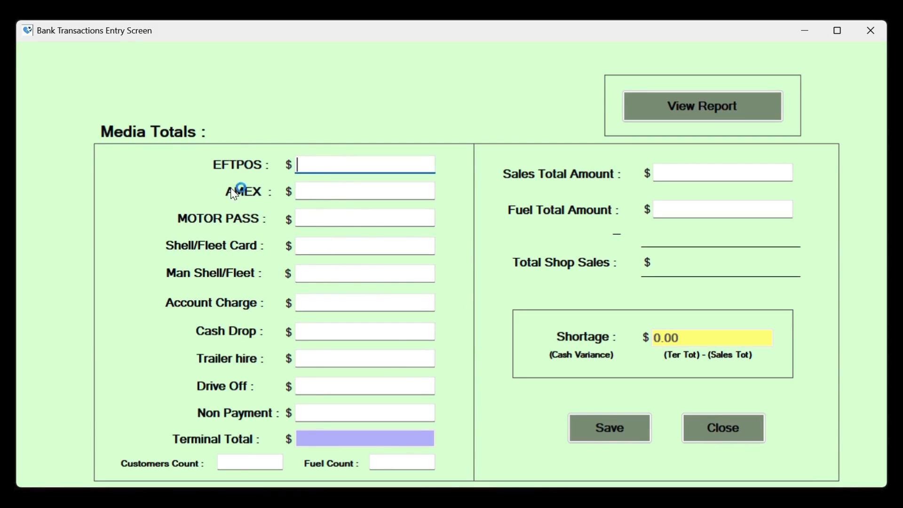
mouse_move(267, 184)
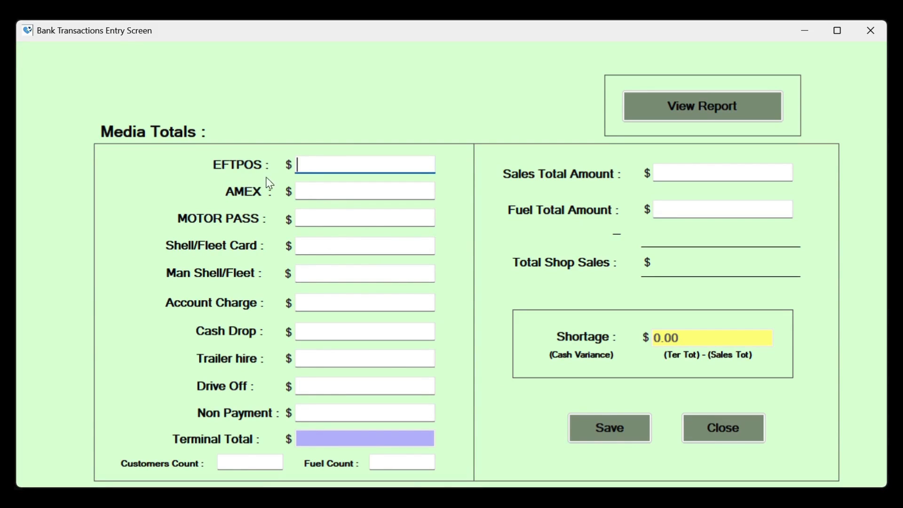
mouse_move(284, 254)
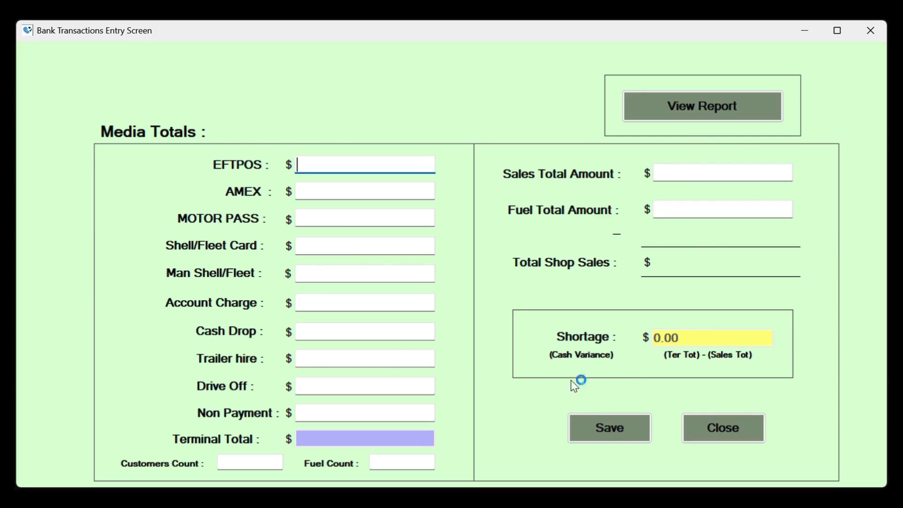
mouse_move(610, 272)
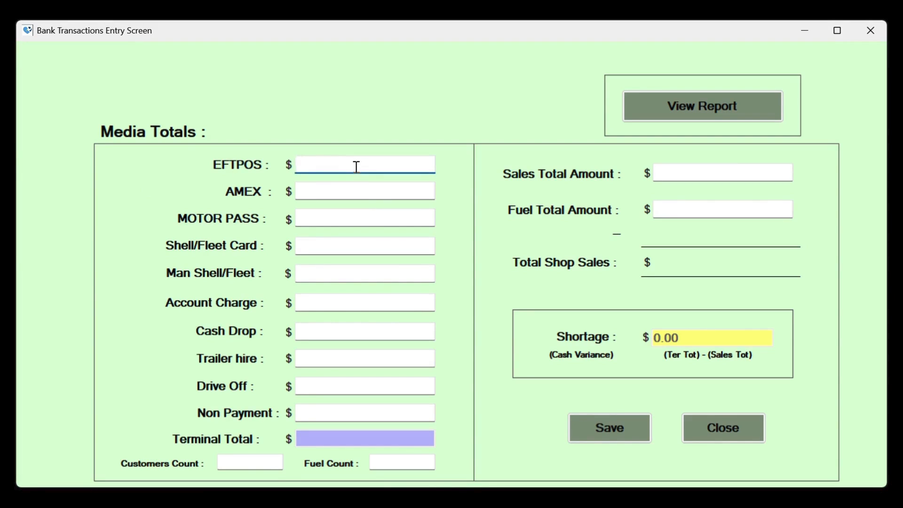
Step: Enter the EFTPOS amount 613.3 and the AMEX amount 43
left_click(355, 164)
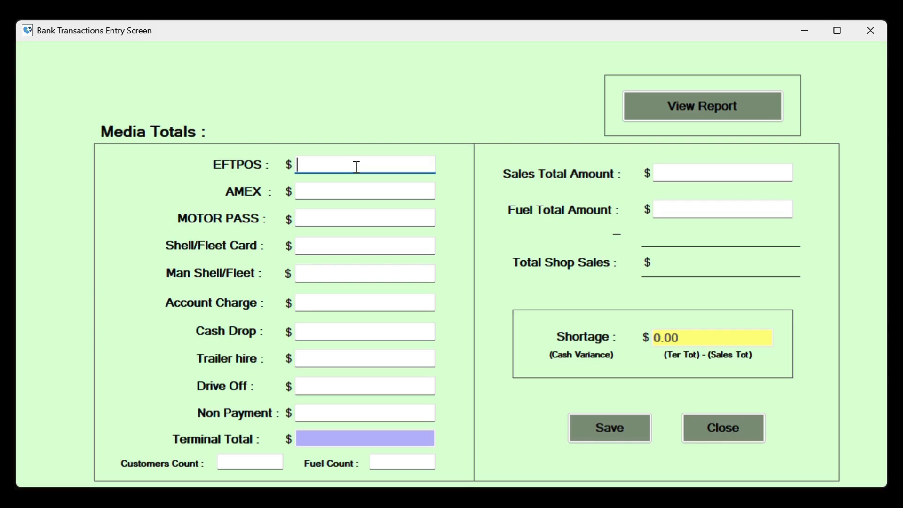
type("6")
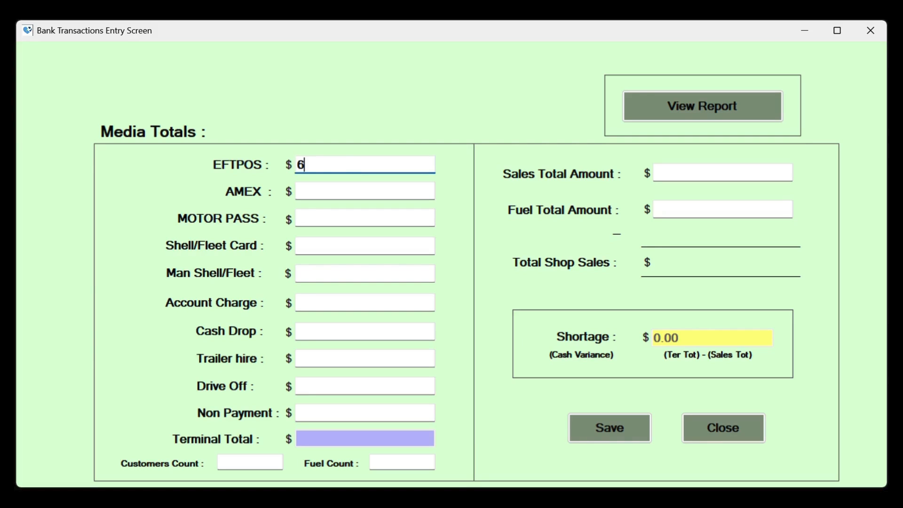
type("1316")
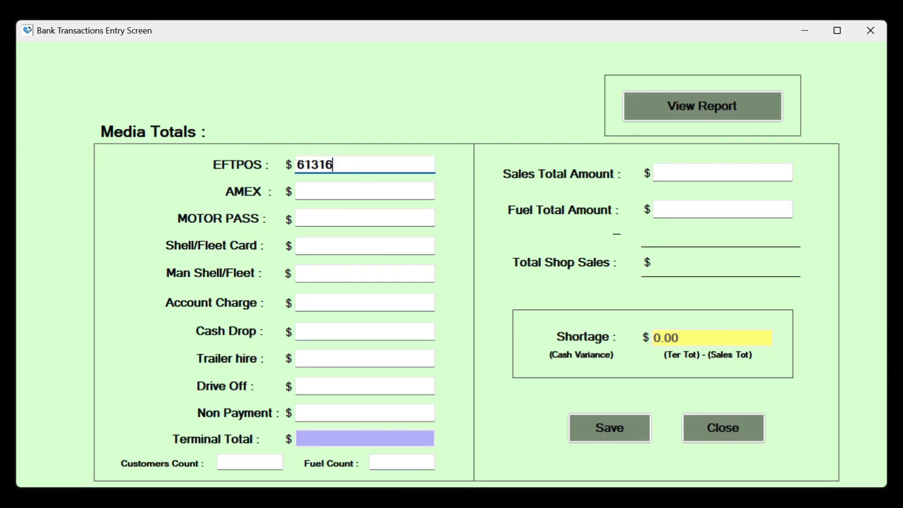
type(".30")
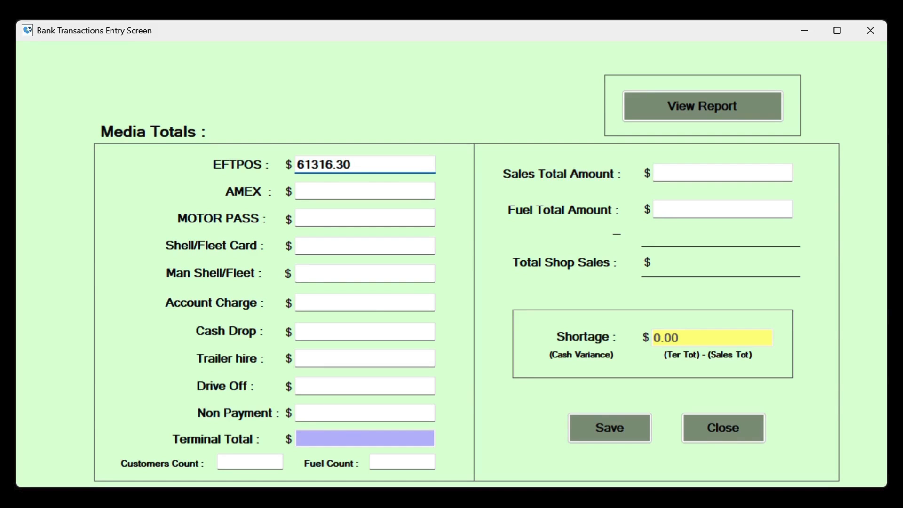
left_click(363, 164)
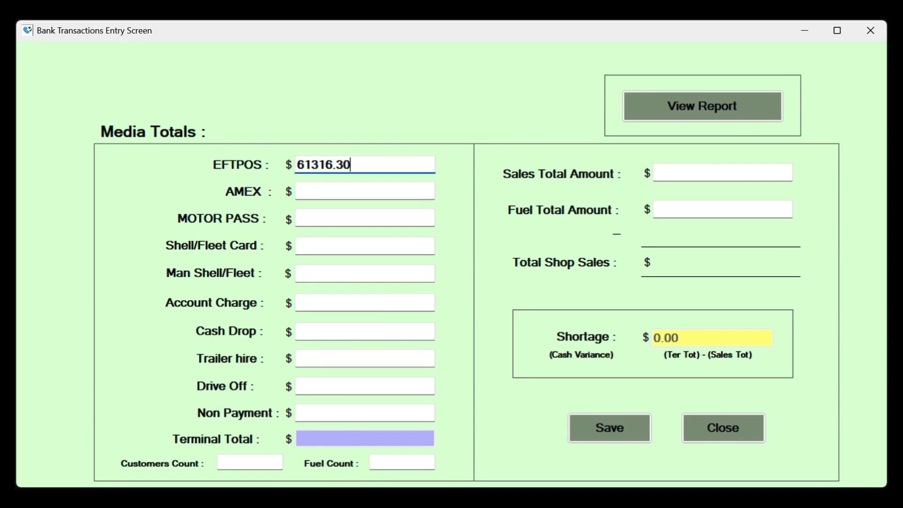
mouse_move(356, 166)
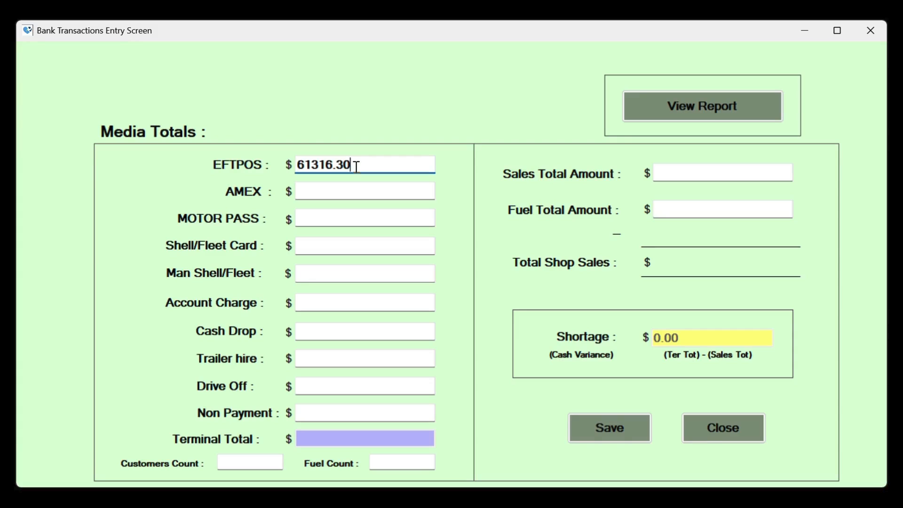
key("Tab")
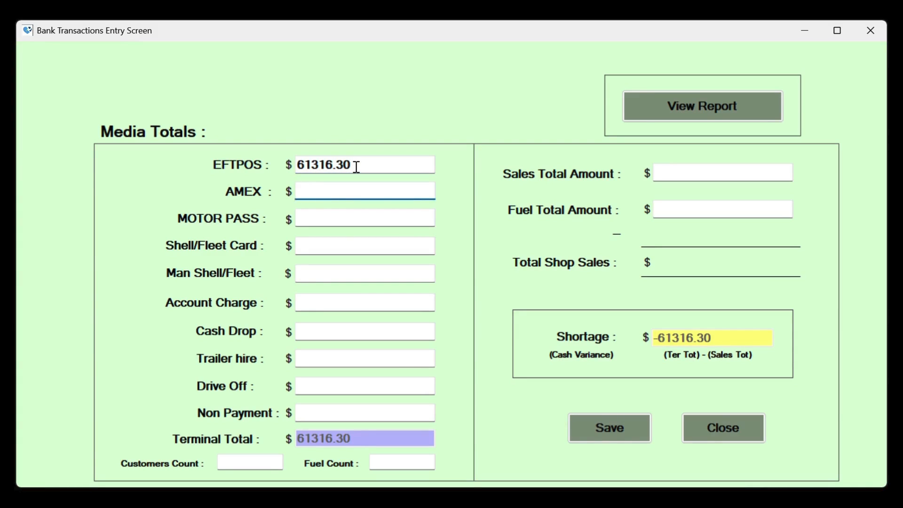
type("434.83")
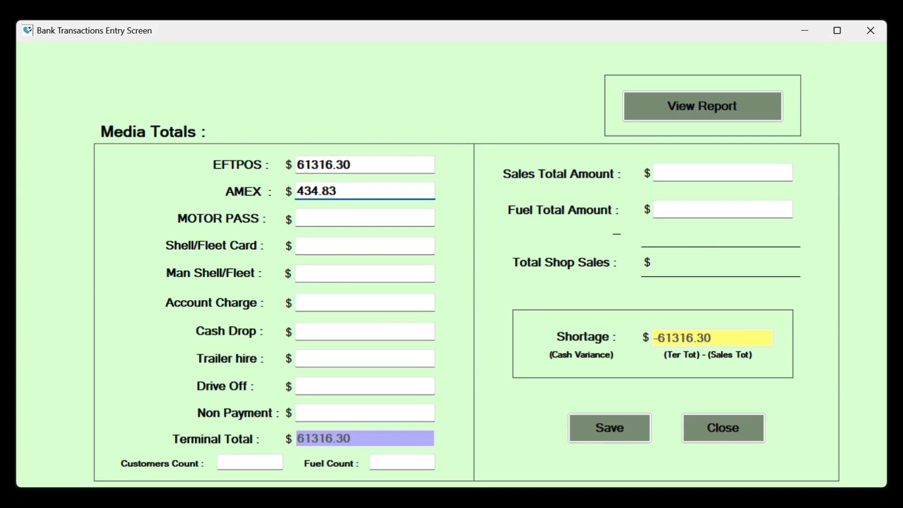
Step: Enter MOTOR PASS 2290.67, the 30501.70 amount and Man Shell/Fleet 0, giving shortage 12.69
left_click(365, 219)
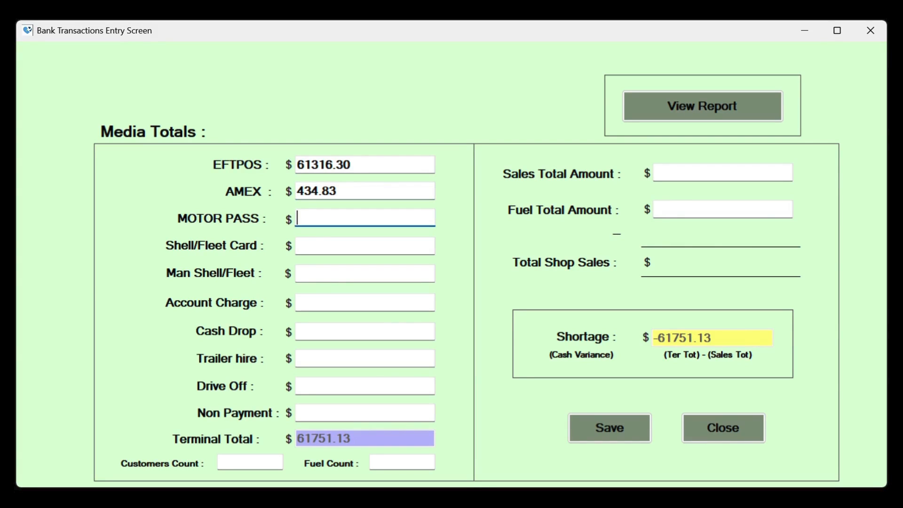
type("2290")
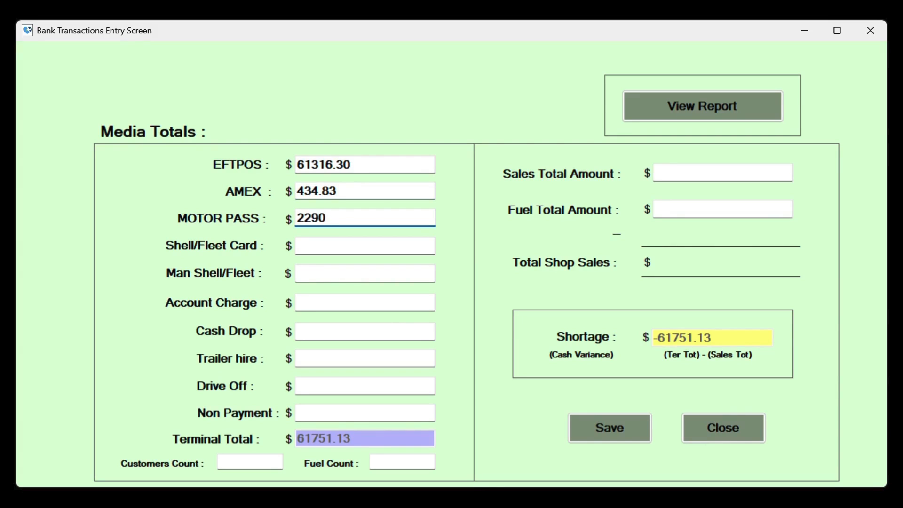
type(".")
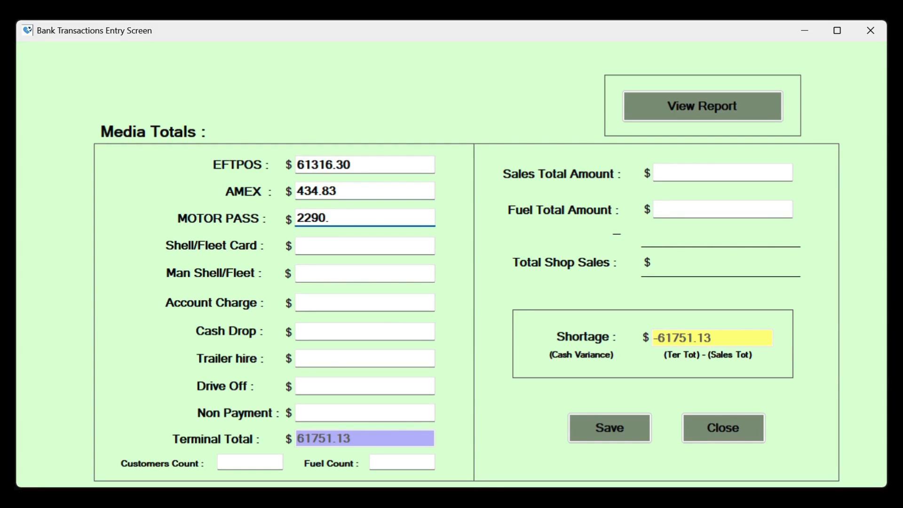
type("67")
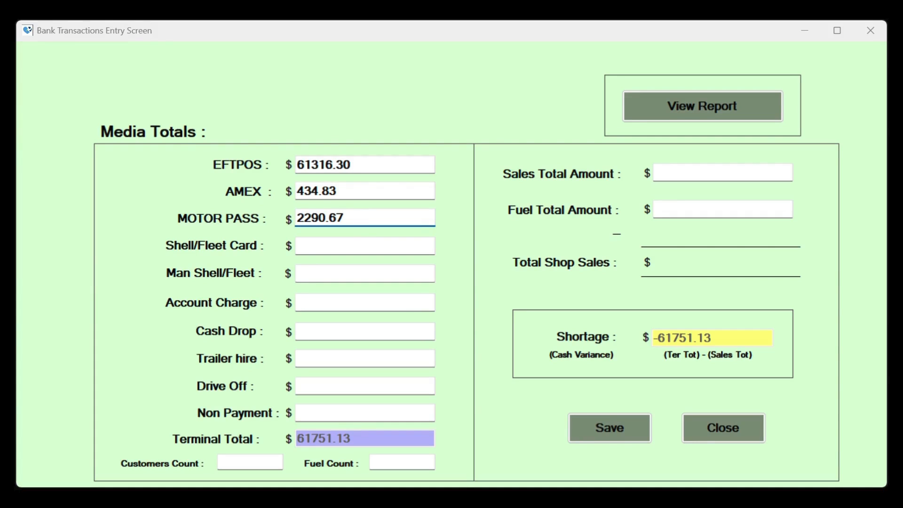
type("30501.70")
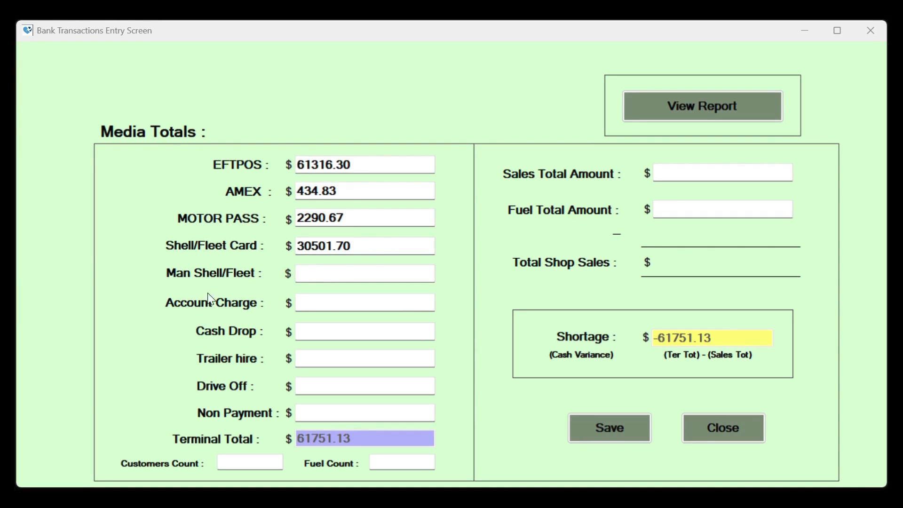
left_click(364, 247)
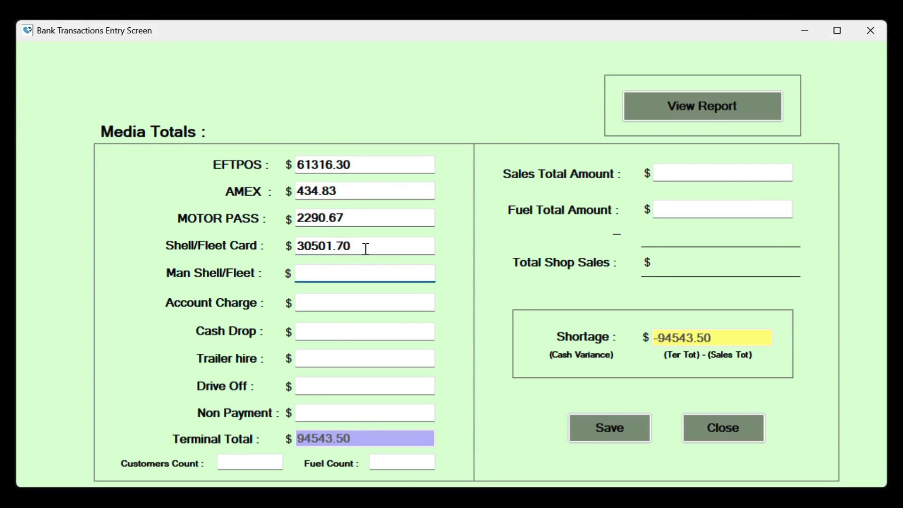
type("0")
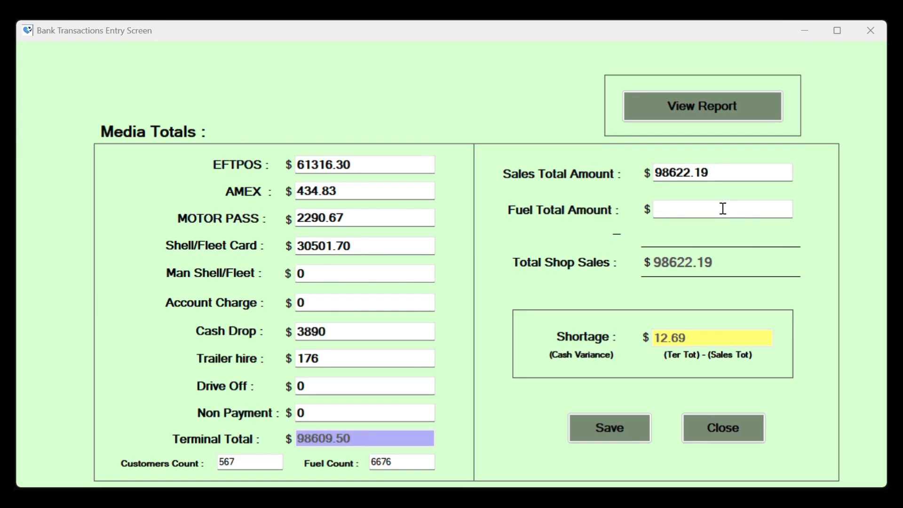
Step: Enter the Fuel Total Amount 94516.39 so total shop sales shows 4105.80
left_click(721, 209)
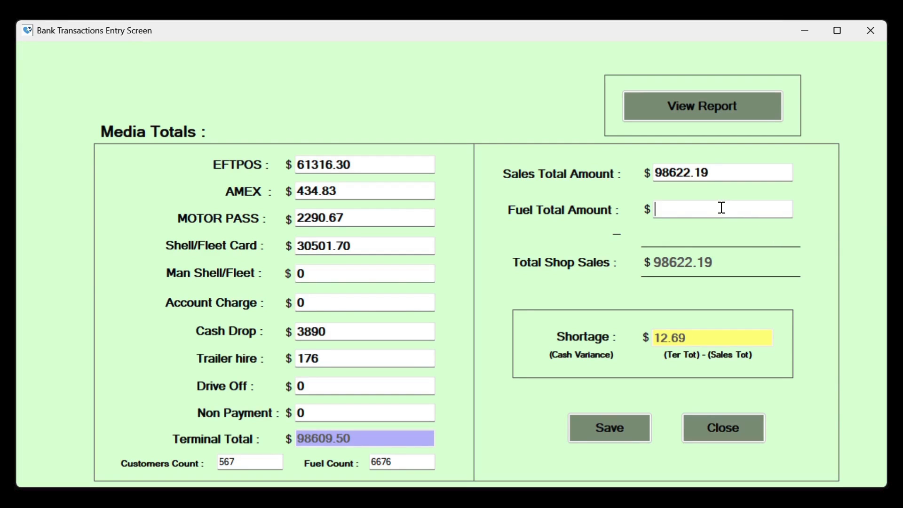
left_click(722, 209)
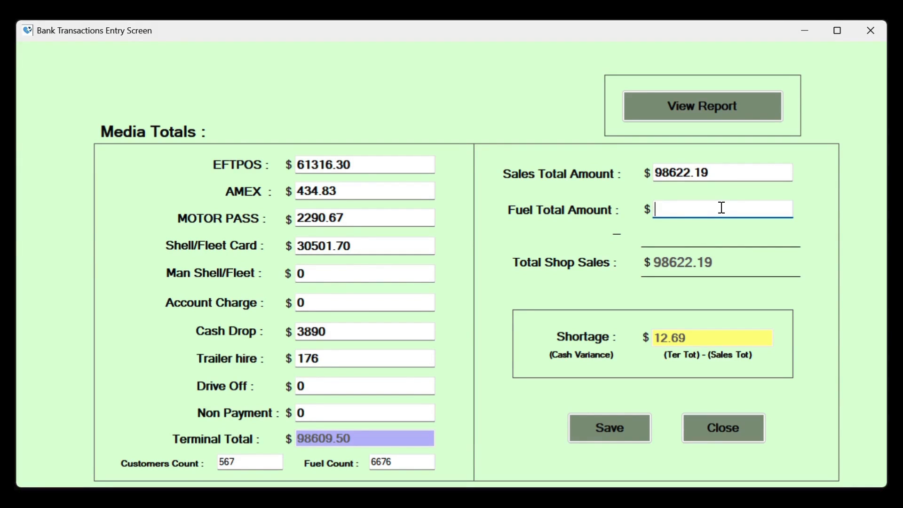
type("9")
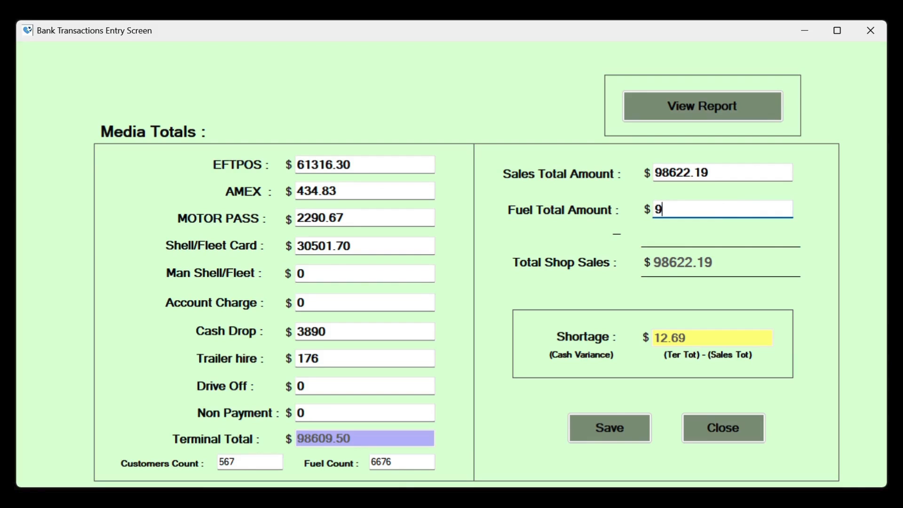
type("4516")
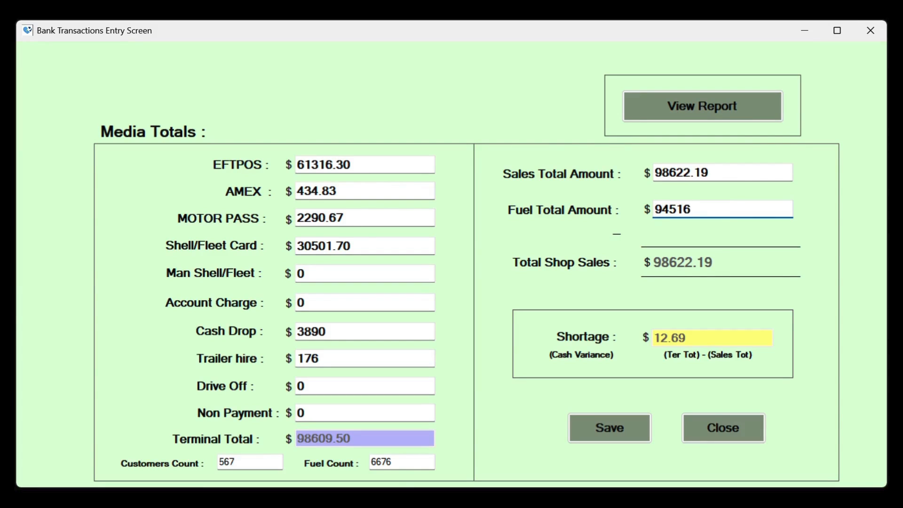
left_click(720, 208)
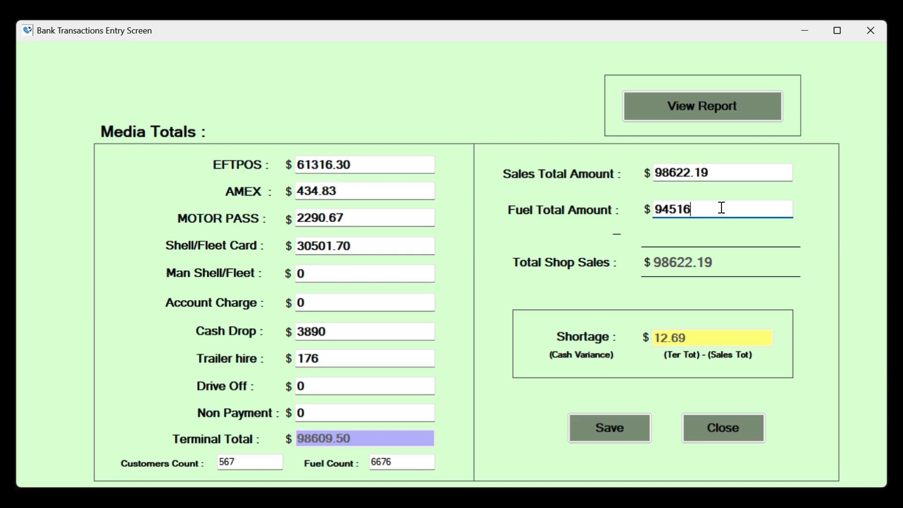
type(".")
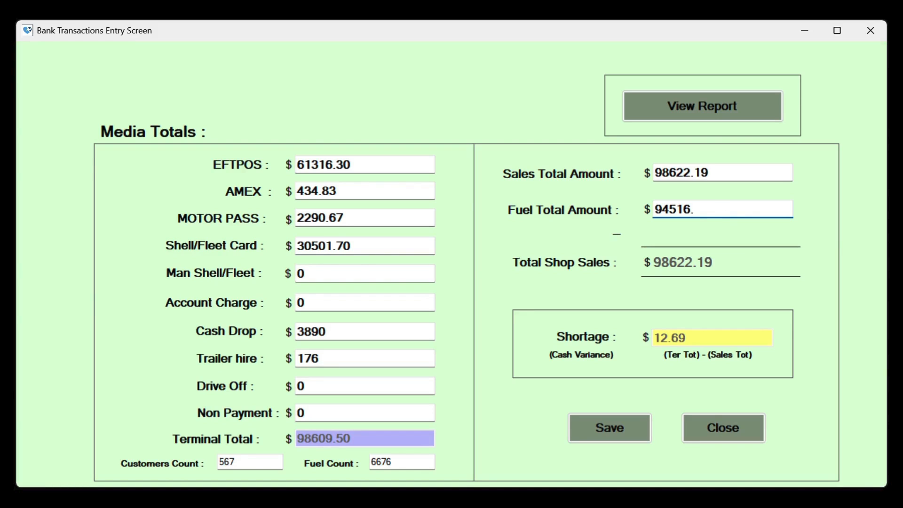
mouse_move(720, 208)
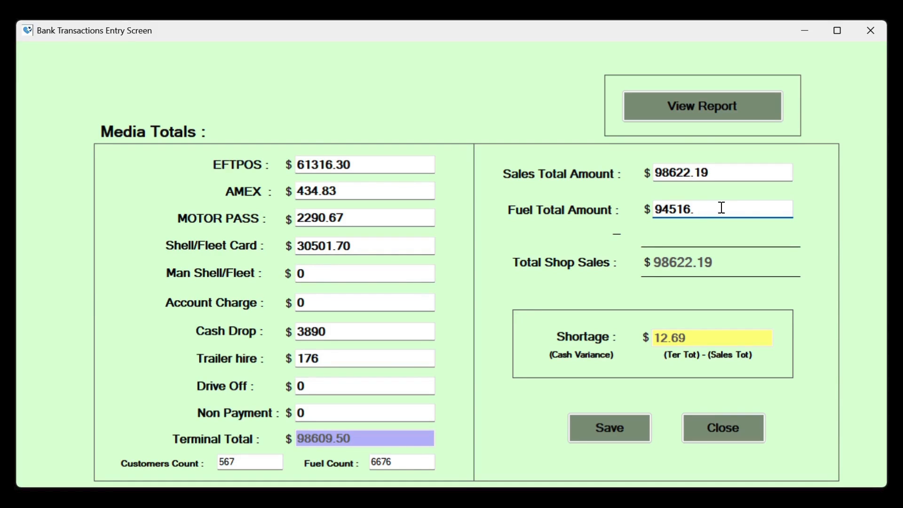
type("39")
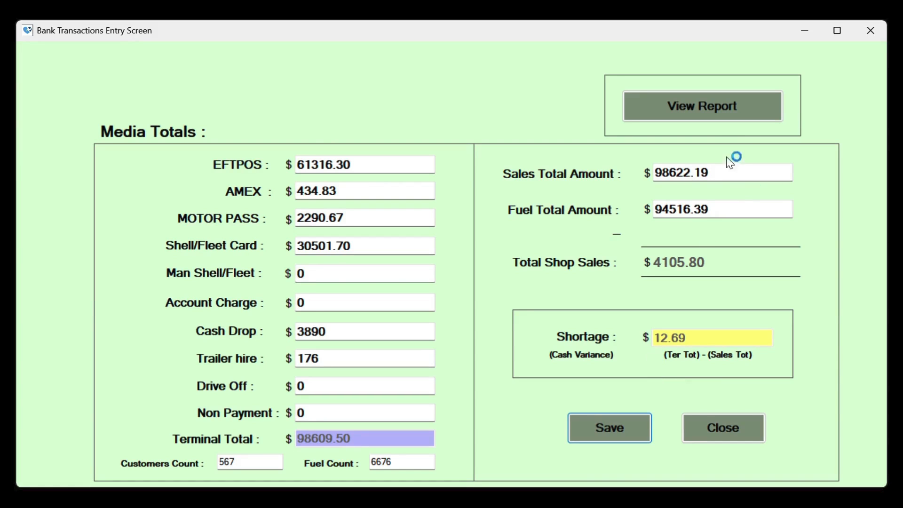
mouse_move(675, 361)
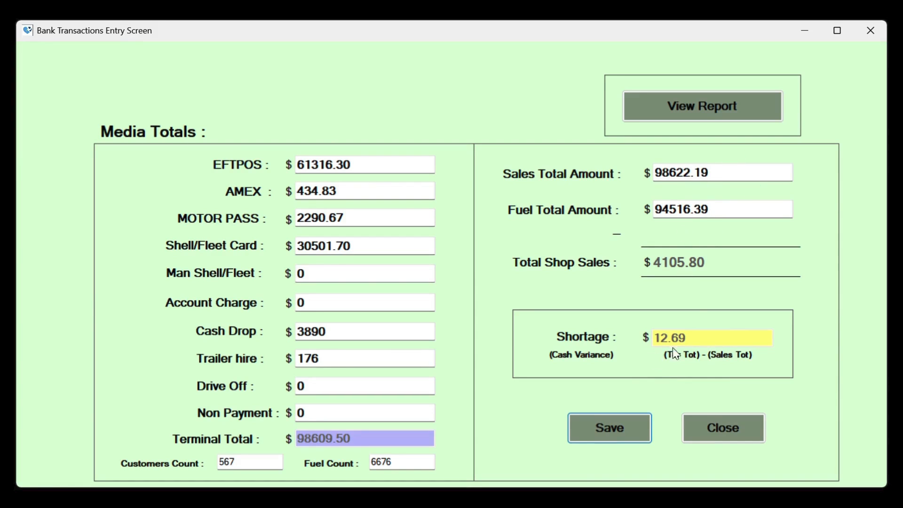
mouse_move(703, 349)
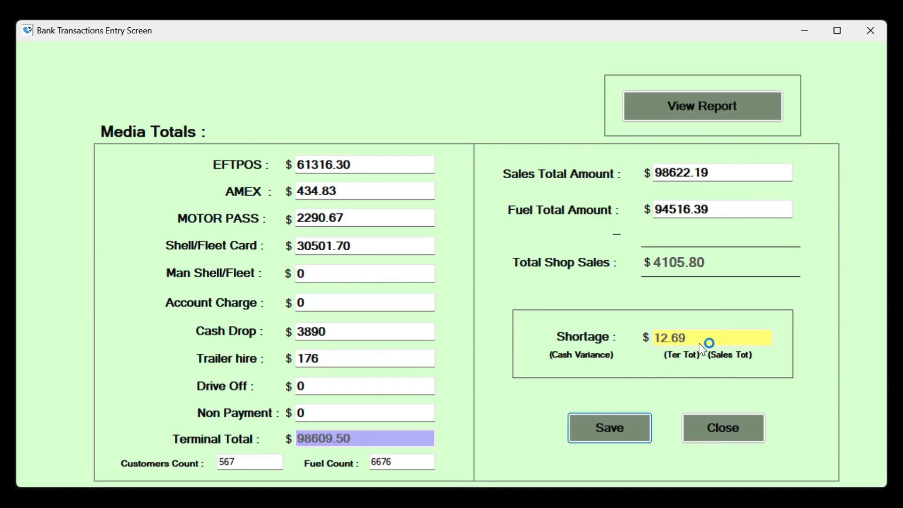
mouse_move(382, 238)
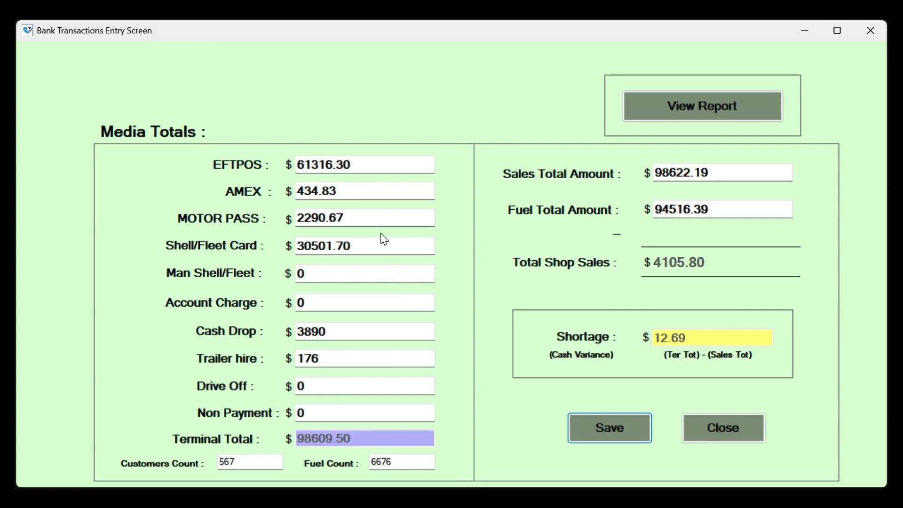
mouse_move(563, 276)
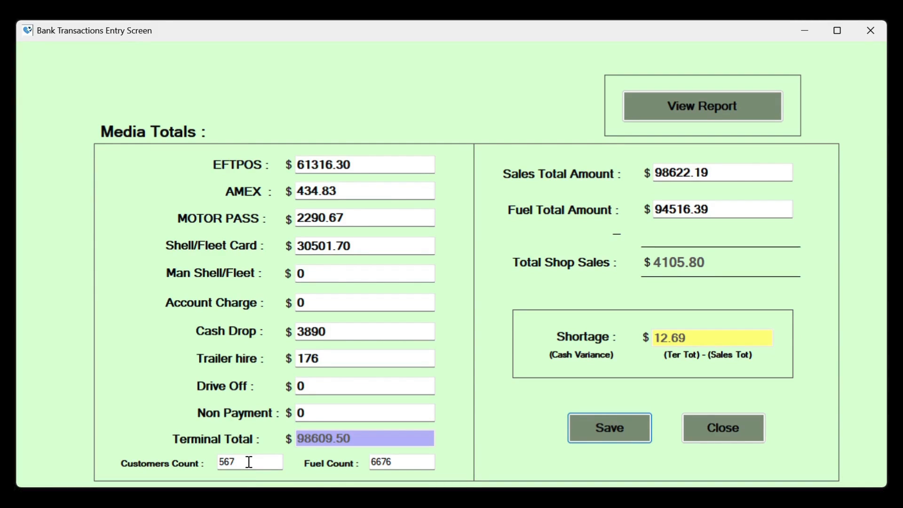
mouse_move(259, 462)
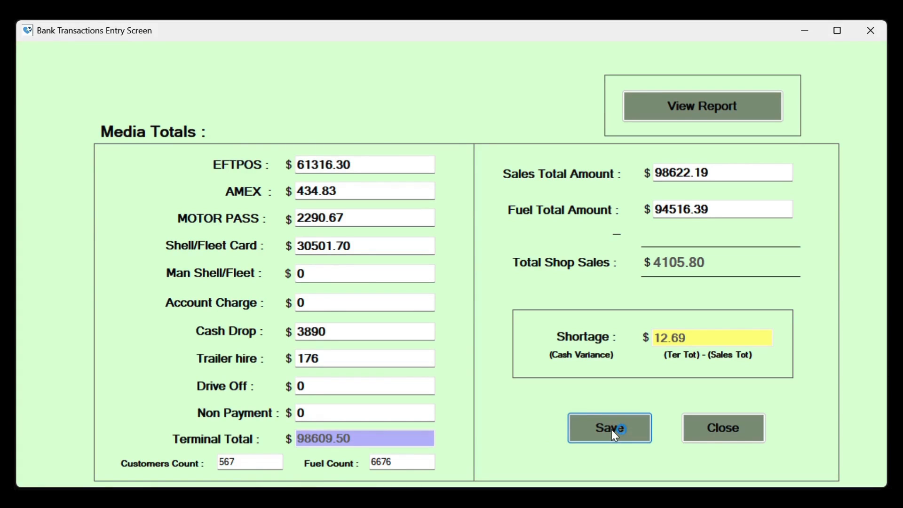
Step: Save the day's totals as a record and acknowledge the Record Inserted message
left_click(609, 427)
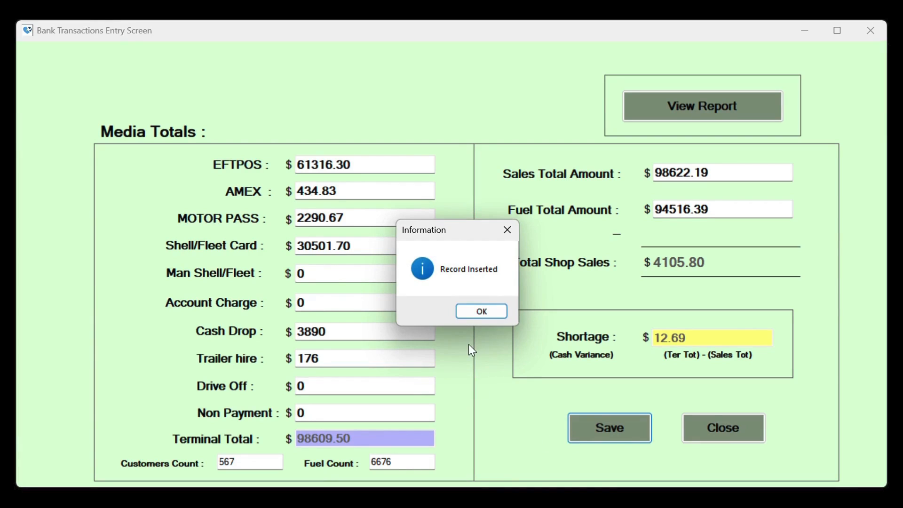
mouse_move(484, 298)
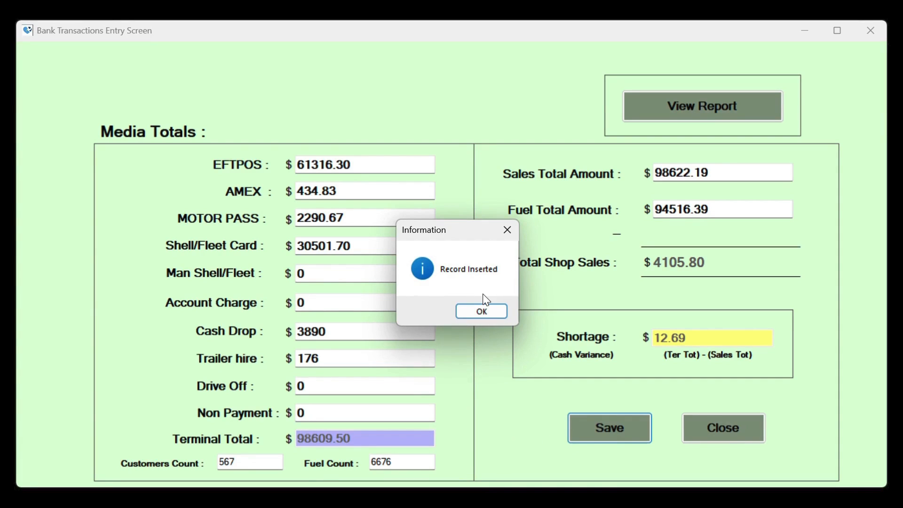
left_click(480, 310)
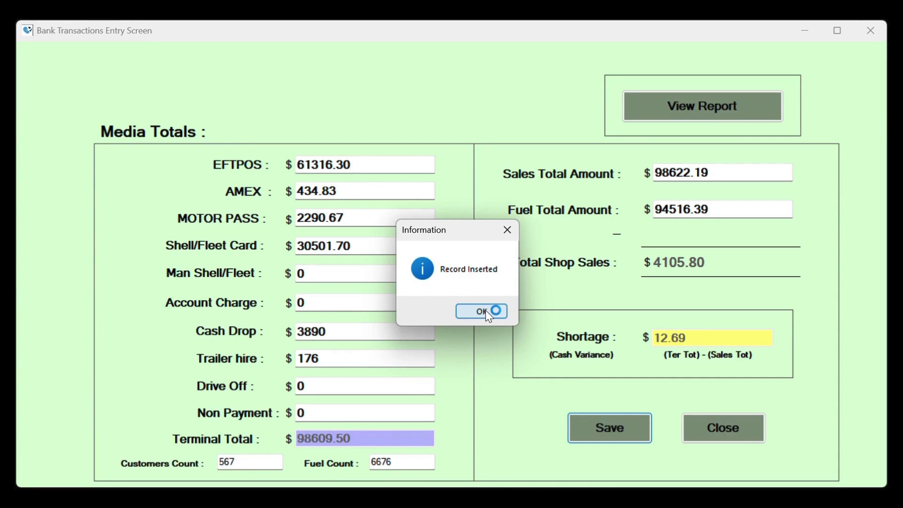
left_click(480, 310)
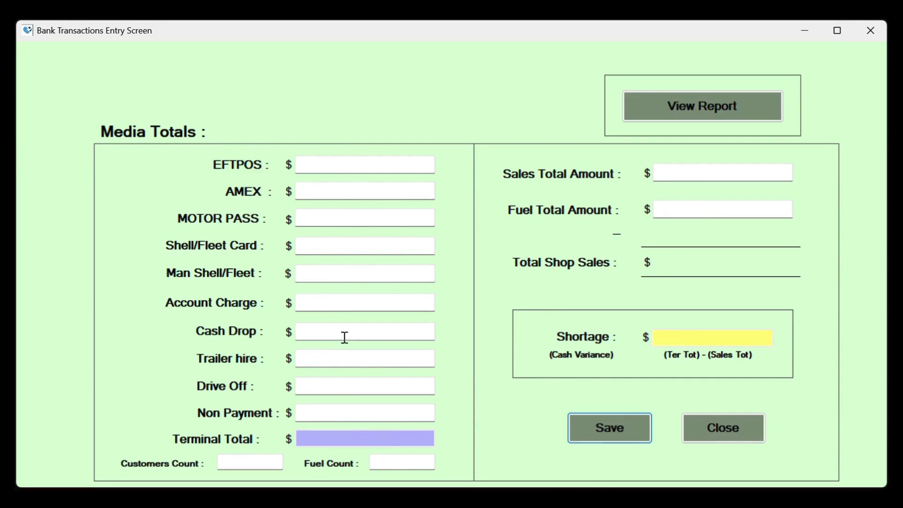
mouse_move(361, 167)
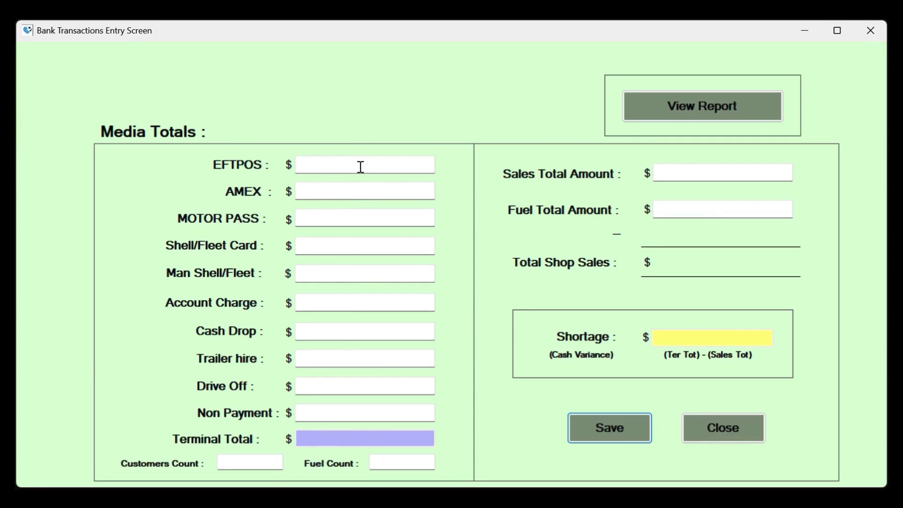
mouse_move(357, 233)
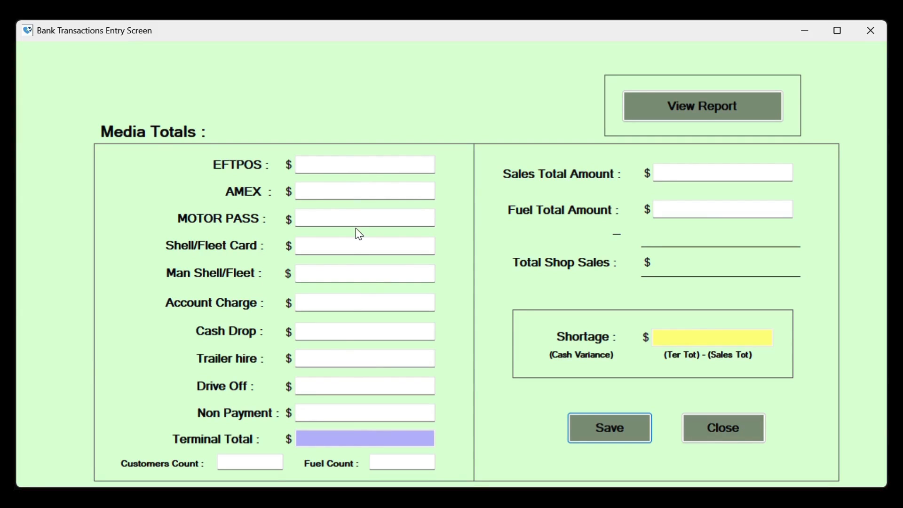
mouse_move(636, 431)
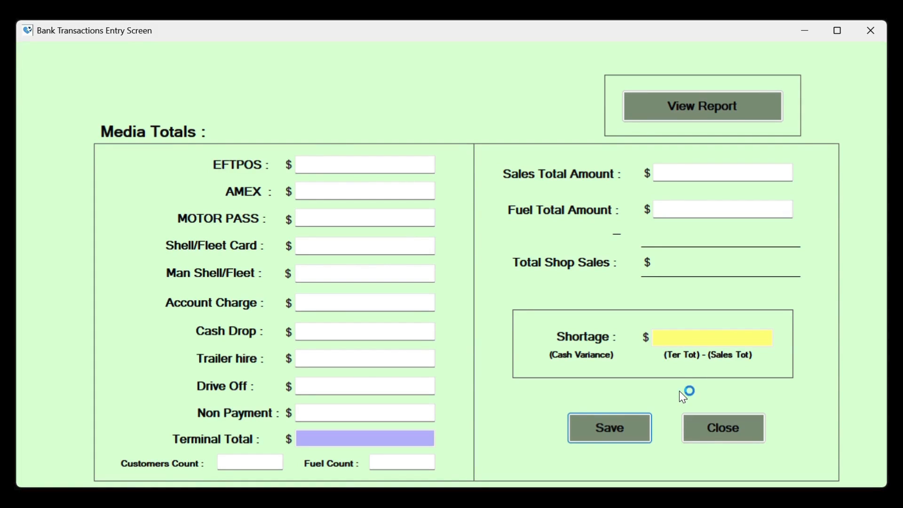
mouse_move(634, 356)
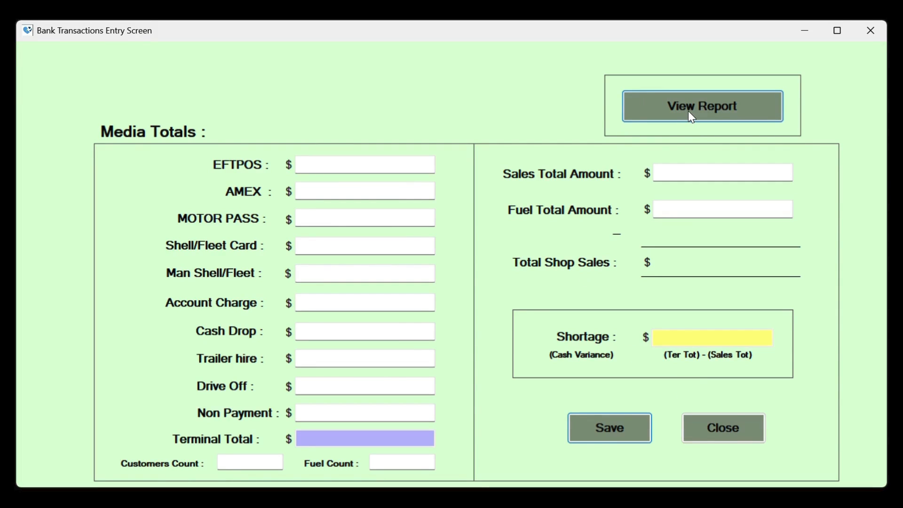
left_click(698, 111)
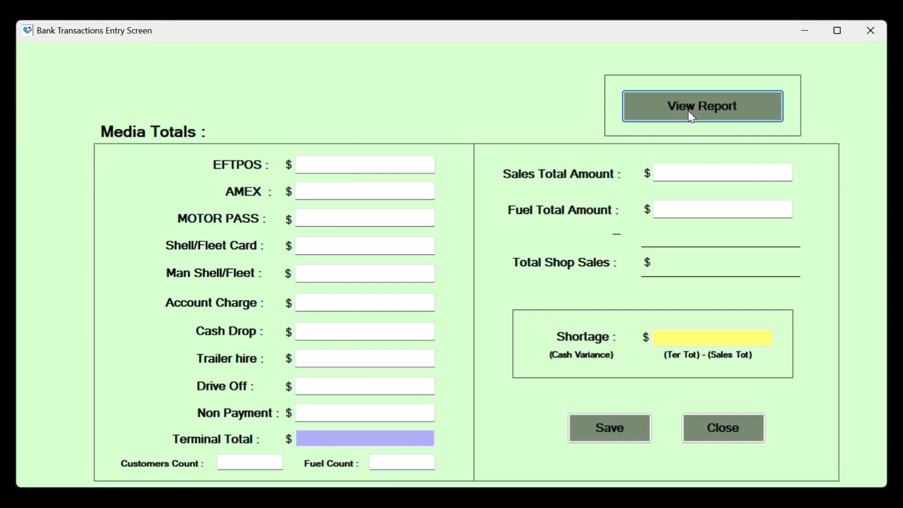
Step: View the Invoice Report Details rows for 14/02/2025 to 28/02/2025, listing Feb 26 and Feb 28
left_click(702, 106)
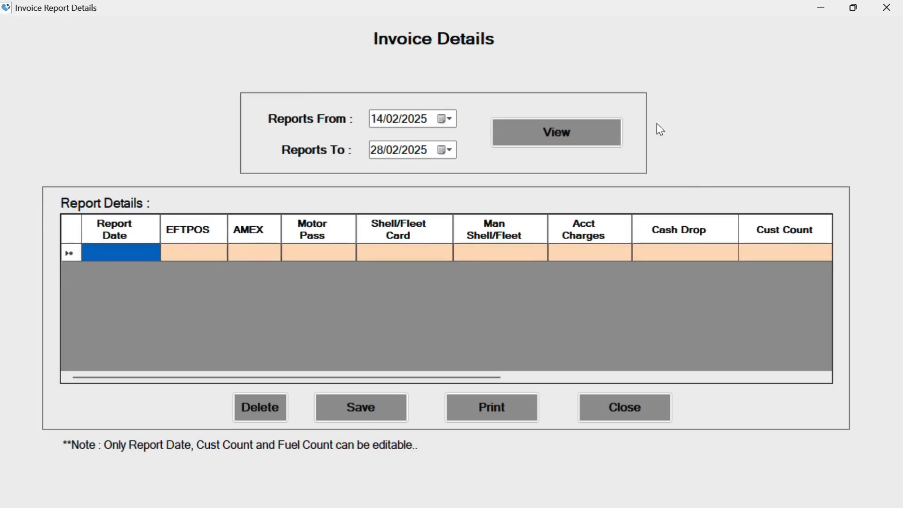
mouse_move(722, 144)
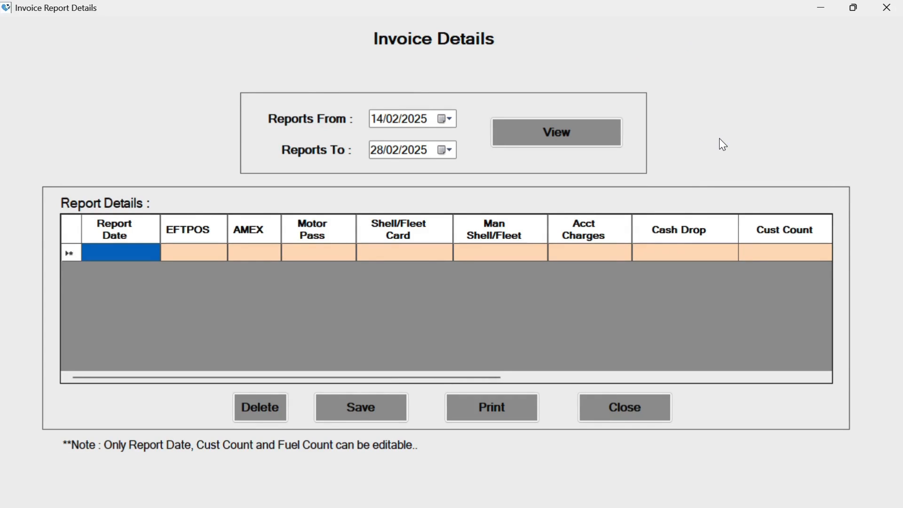
mouse_move(308, 184)
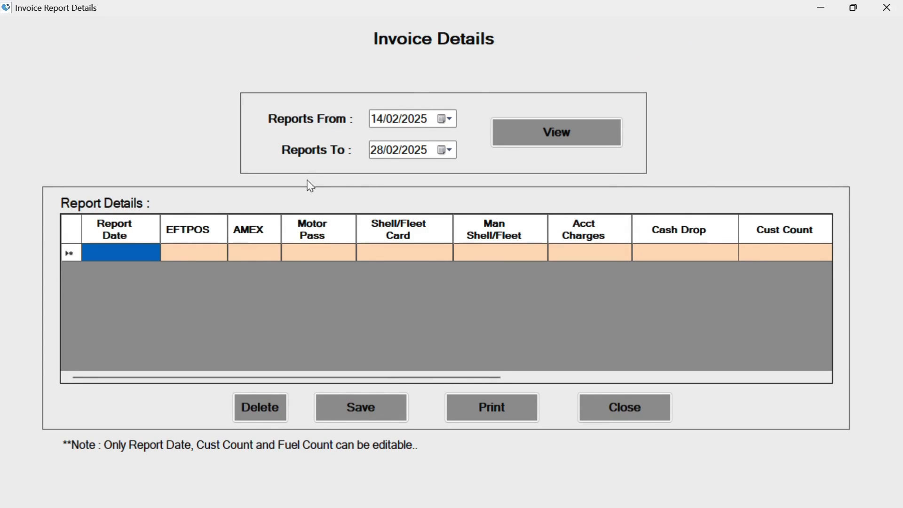
mouse_move(340, 131)
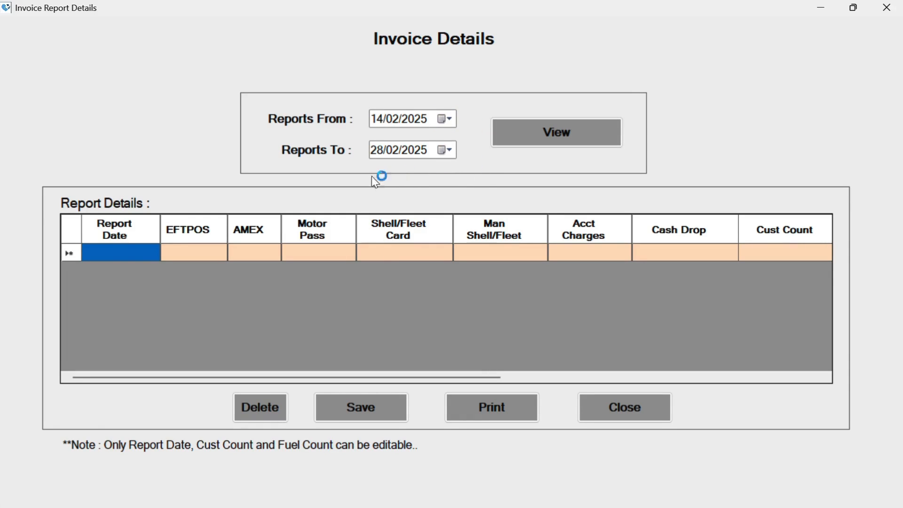
left_click(557, 132)
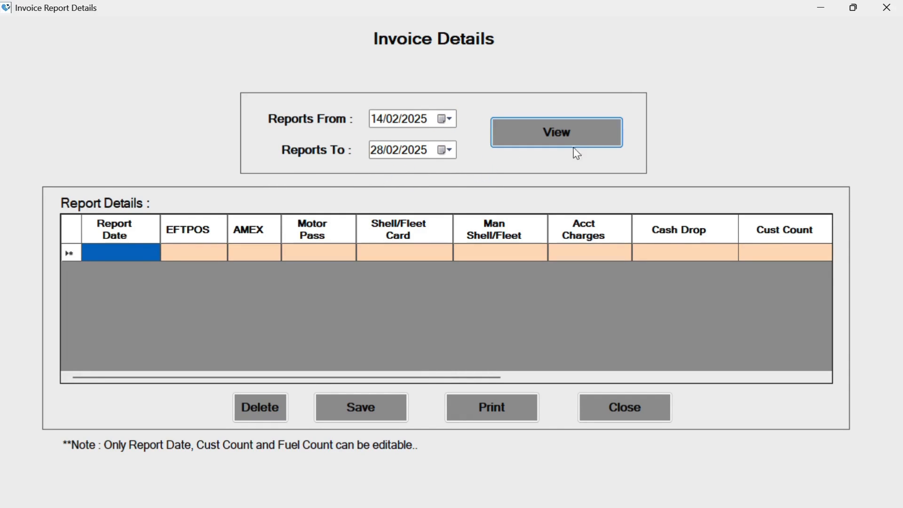
left_click(556, 131)
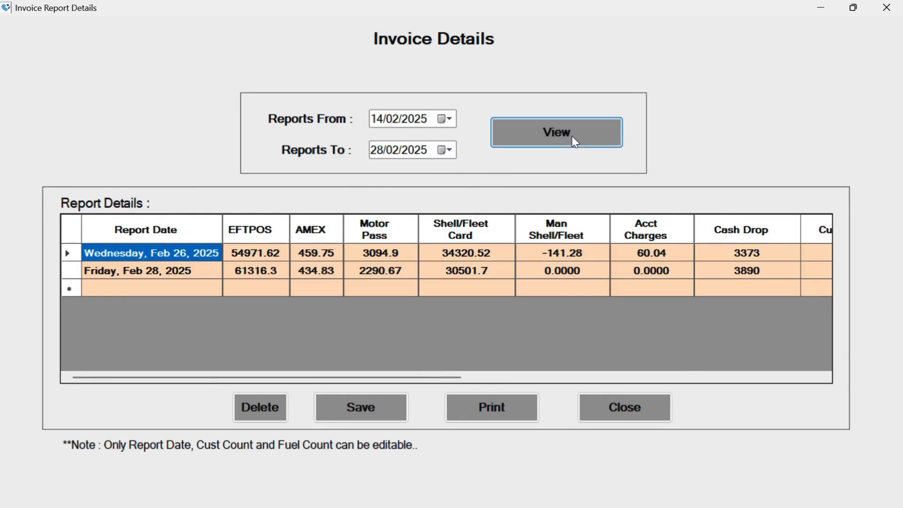
left_click(556, 133)
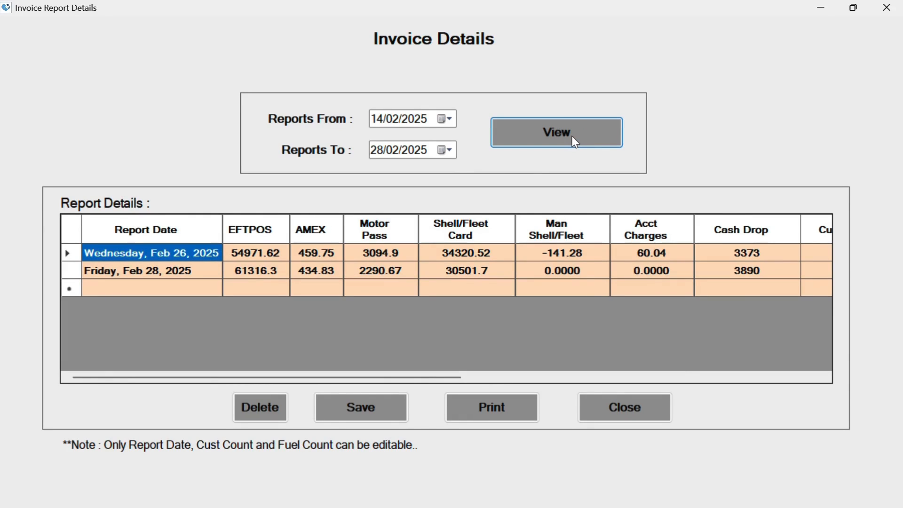
mouse_move(143, 319)
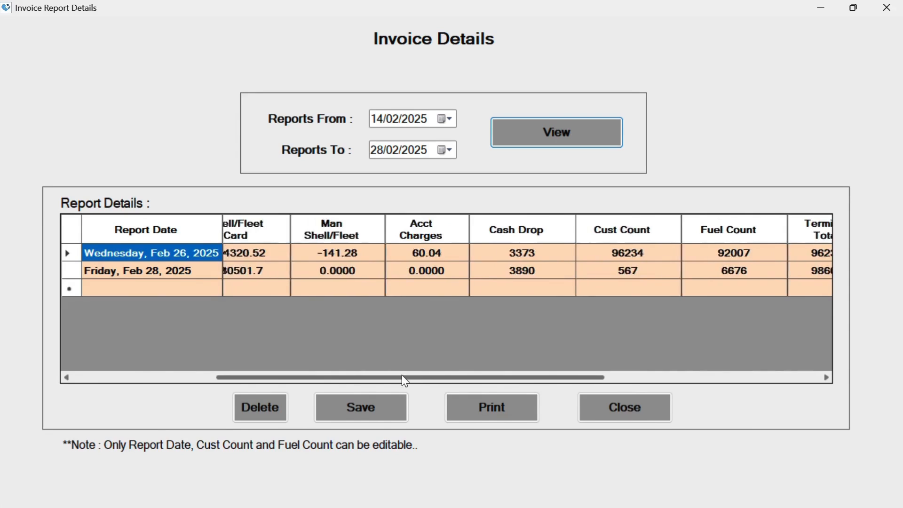
Step: Scroll the report table sideways to reveal customer count, fuel count and terminal totals 96233.6 and 98609.5
left_click_drag(403, 377, 207, 377)
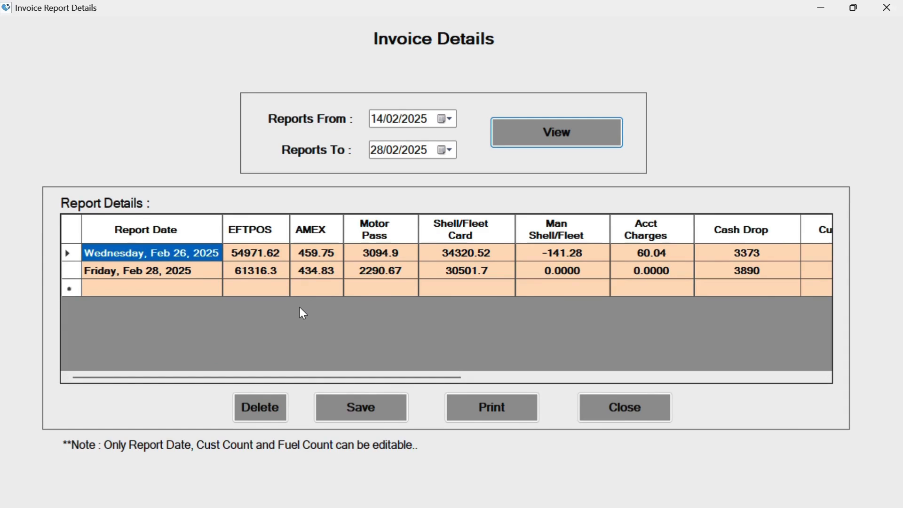
mouse_move(273, 322)
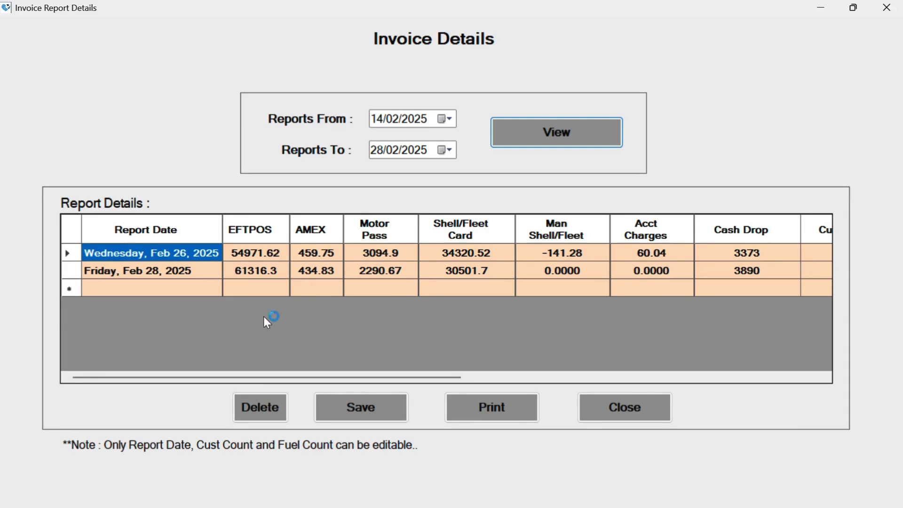
mouse_move(113, 282)
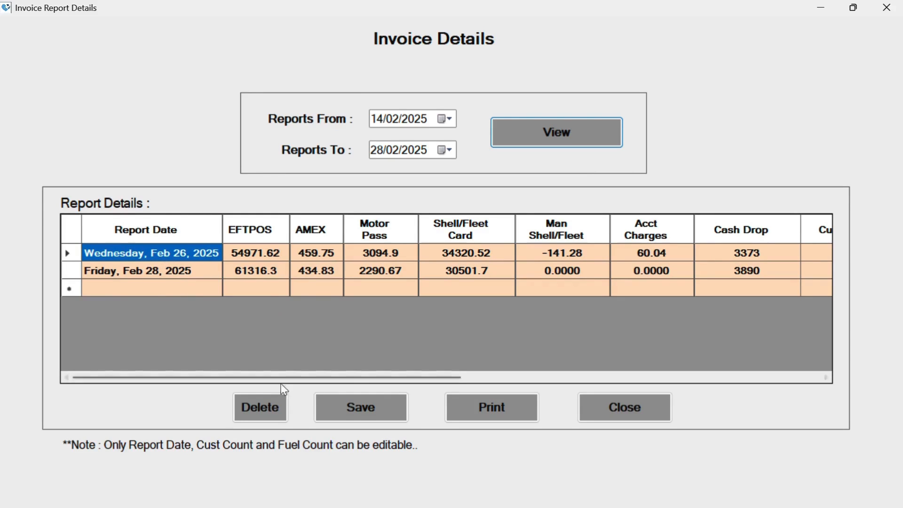
left_click_drag(265, 377, 448, 379)
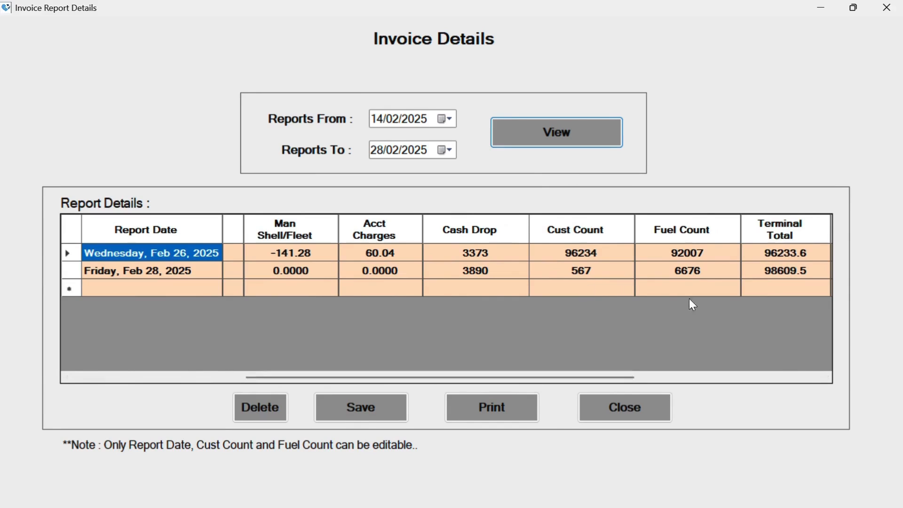
mouse_move(577, 292)
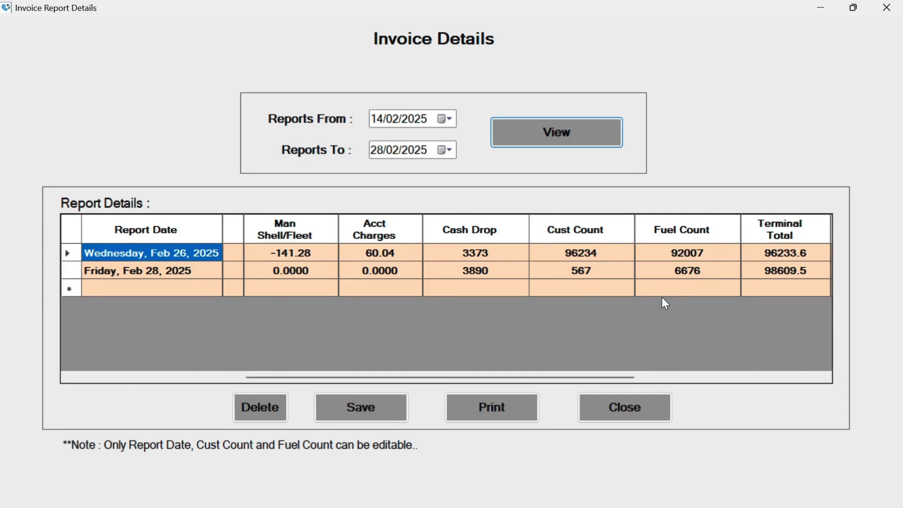
mouse_move(614, 324)
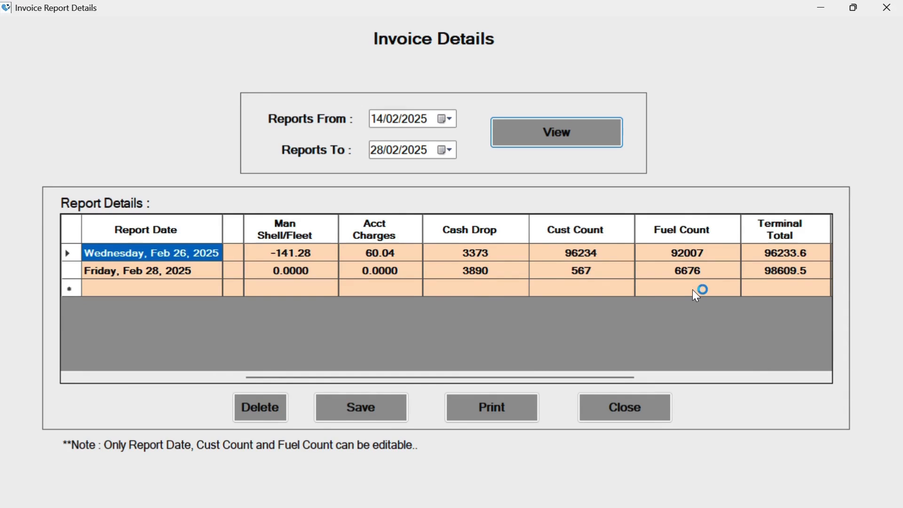
mouse_move(79, 465)
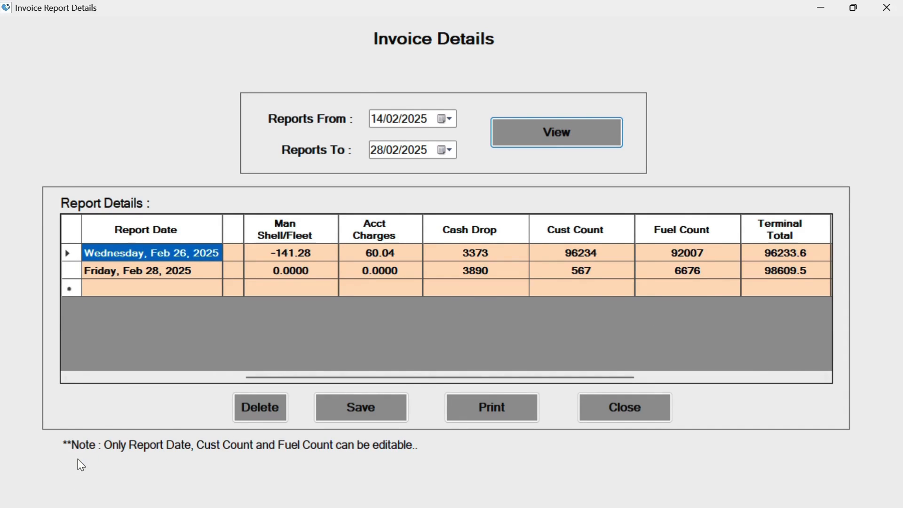
mouse_move(157, 462)
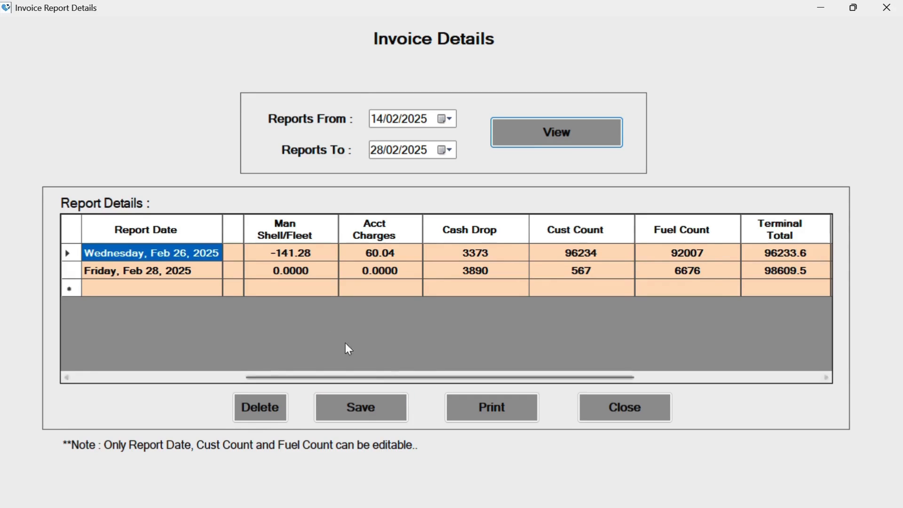
mouse_move(224, 292)
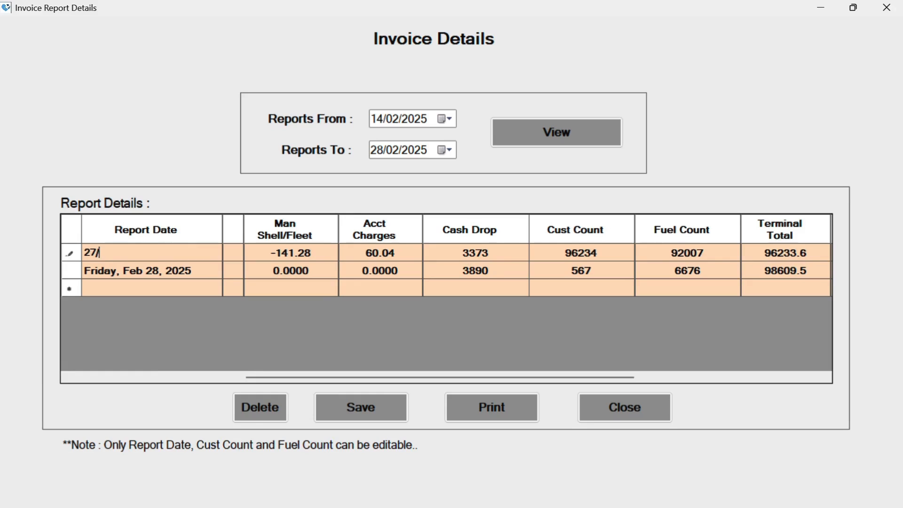
Step: Complete the first row's report date as 27/02/2025 and reselect the edited row
type("02/")
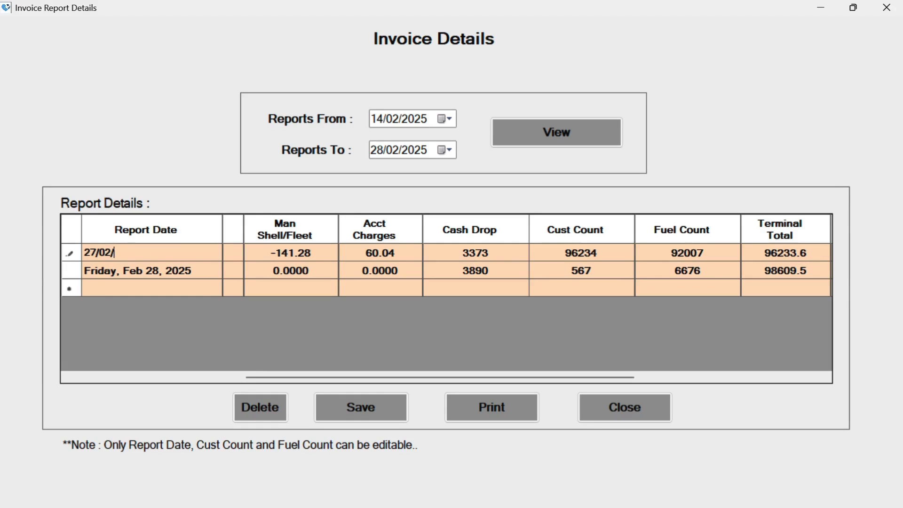
type("202")
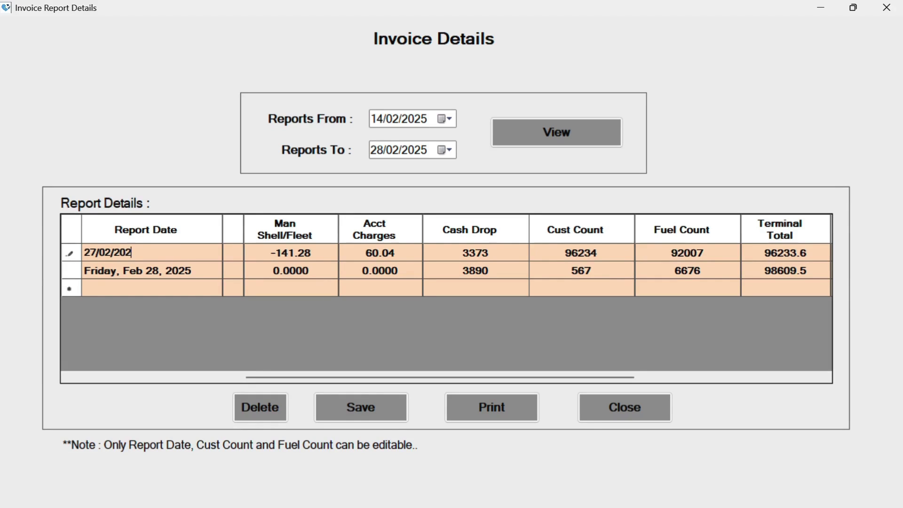
type("5")
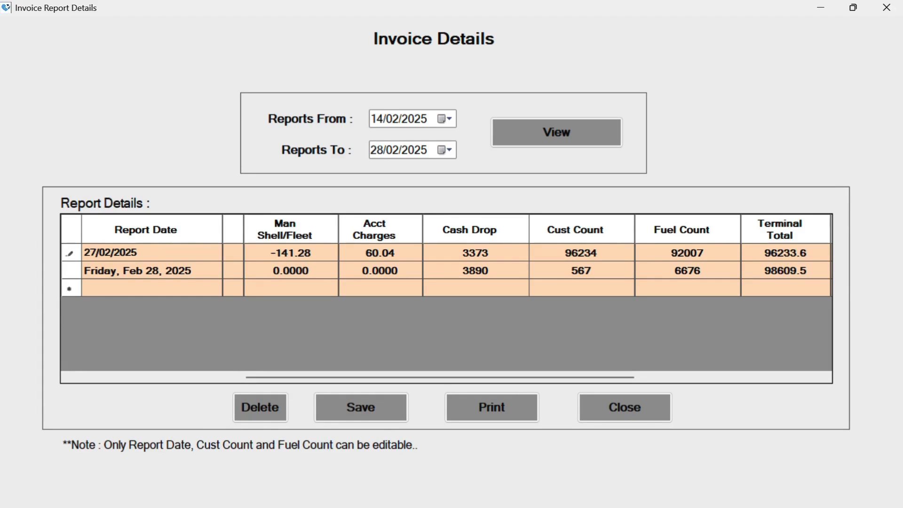
left_click(137, 271)
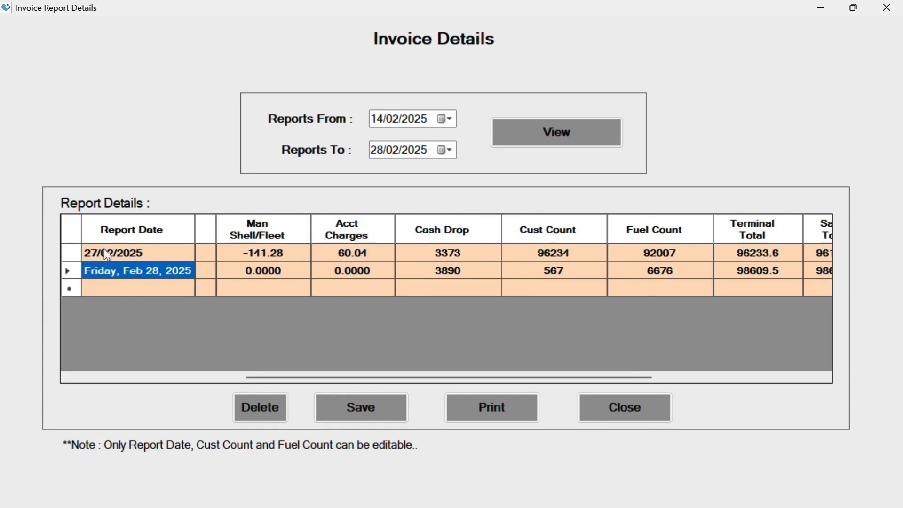
left_click(113, 252)
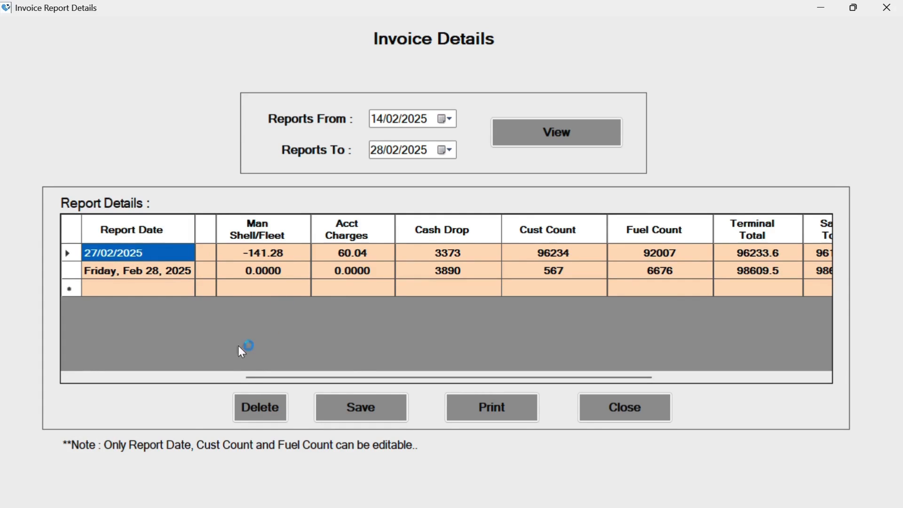
Step: Save the edited row and acknowledge the Record Updated message
left_click(361, 408)
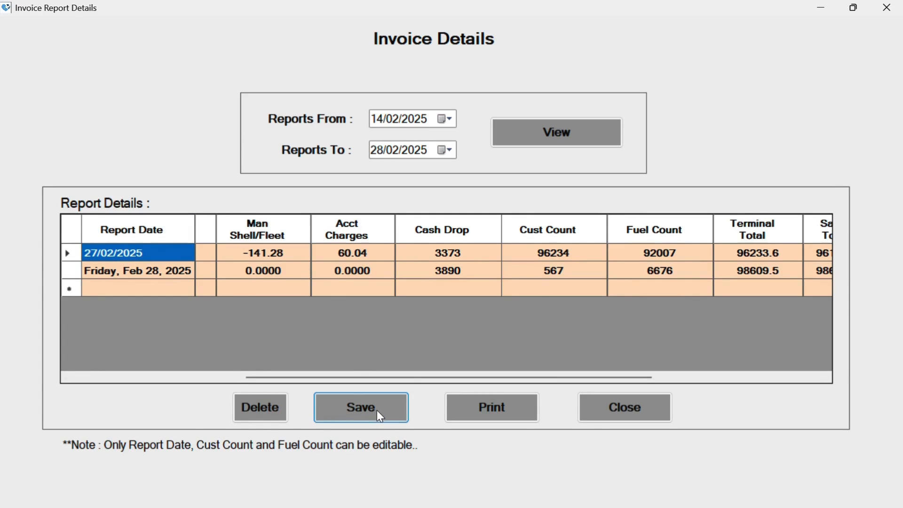
left_click(361, 407)
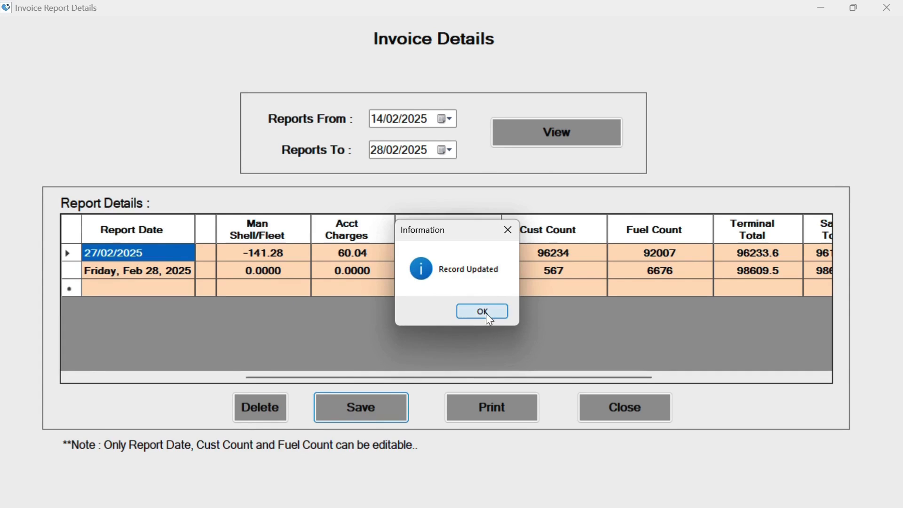
left_click(483, 311)
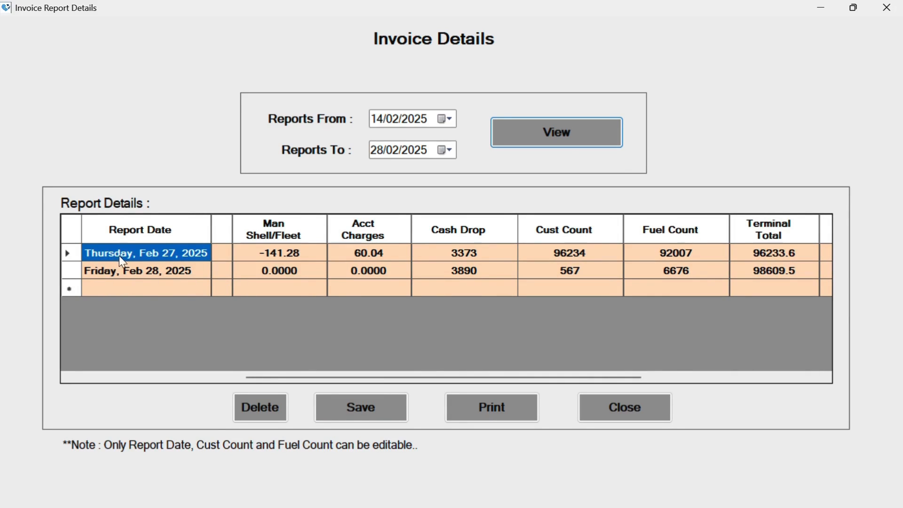
mouse_move(210, 283)
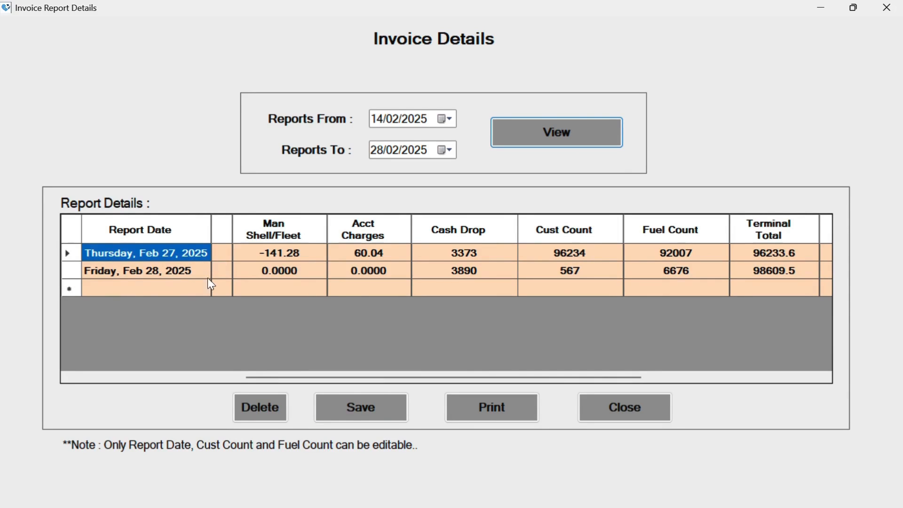
mouse_move(578, 282)
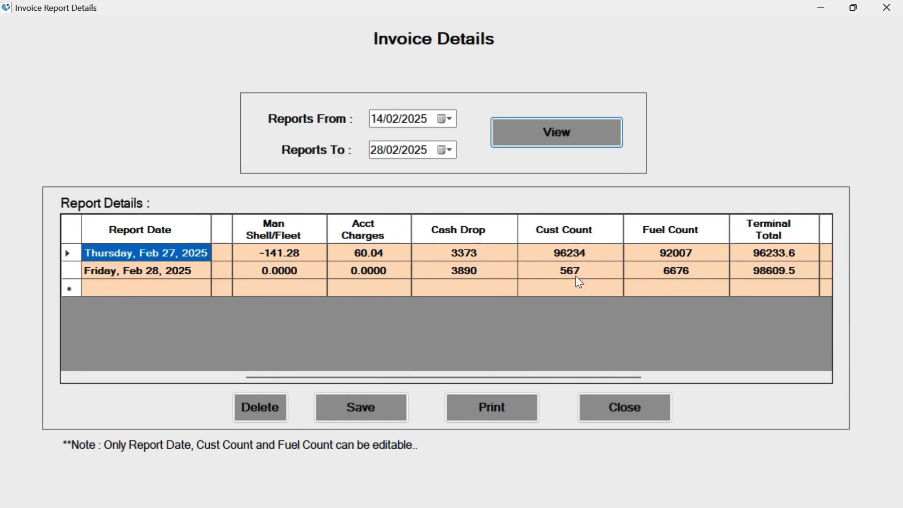
Step: Correct the Feb 27 row's Cust Count to 96230, save it and acknowledge the Record Updated notice
left_click(569, 252)
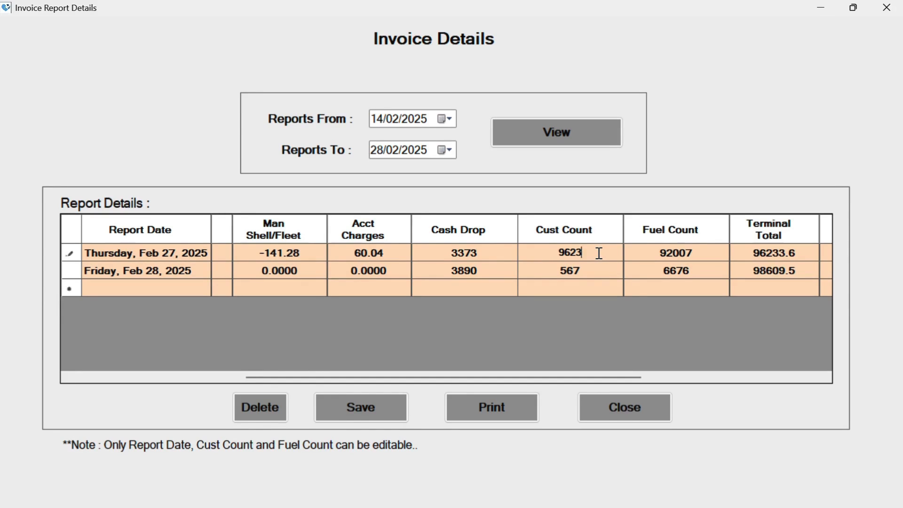
left_click(361, 407)
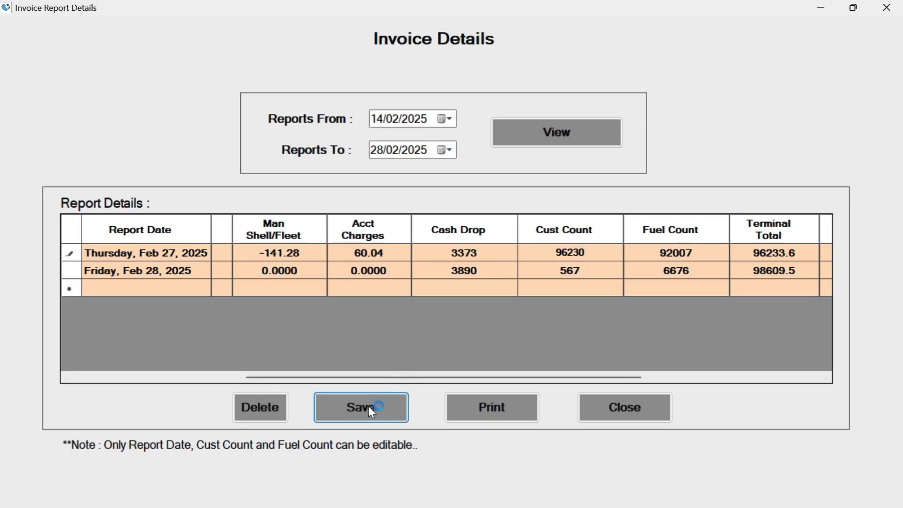
left_click(361, 407)
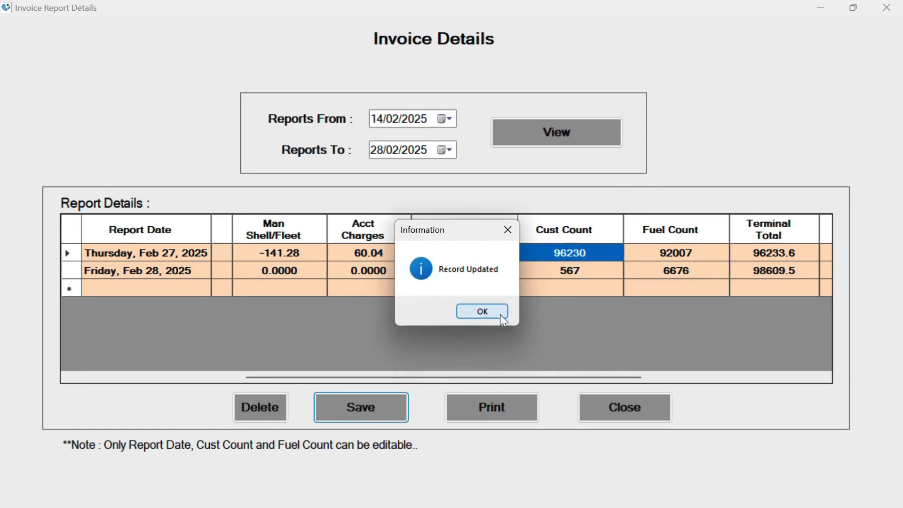
left_click(482, 311)
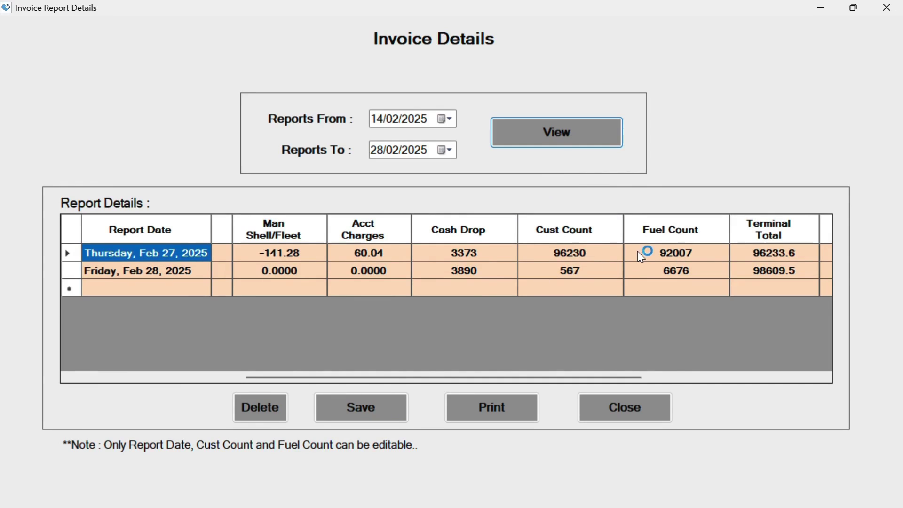
mouse_move(590, 286)
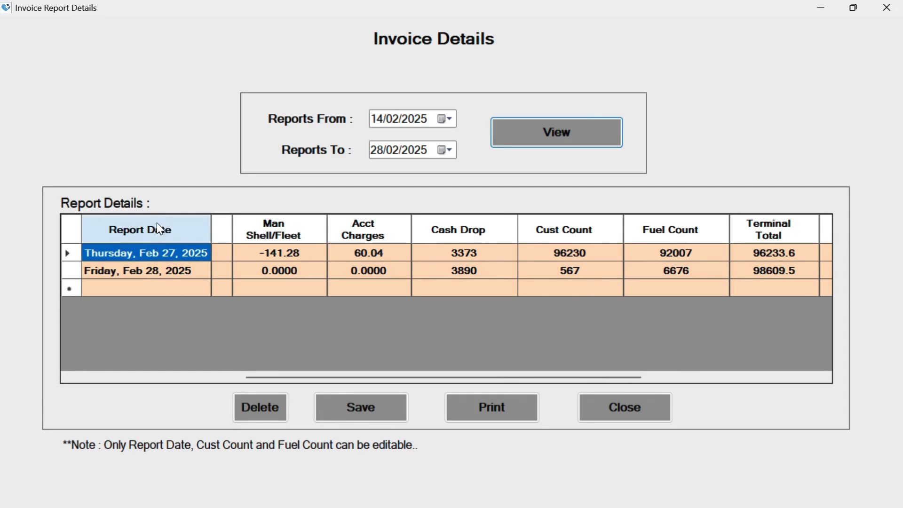
Step: Select the entire Thursday, Feb 27, 2025 row via its row header
left_click(139, 229)
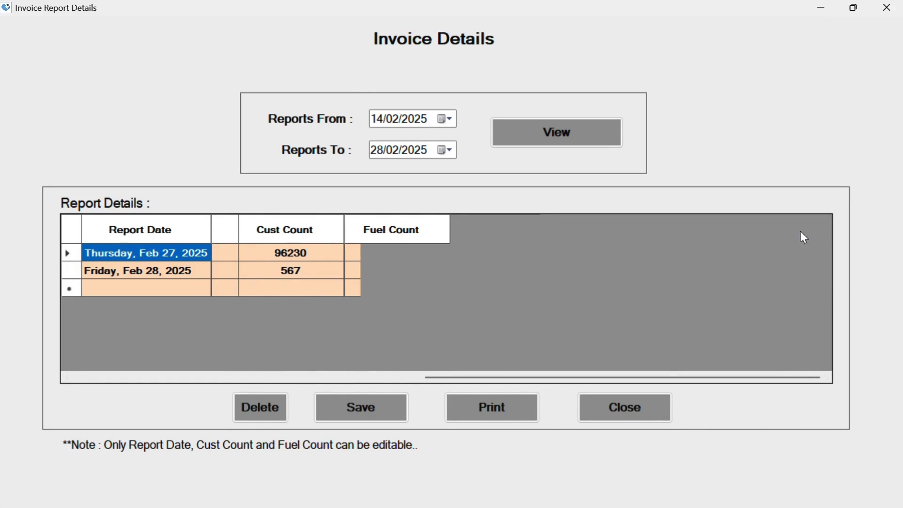
left_click(492, 407)
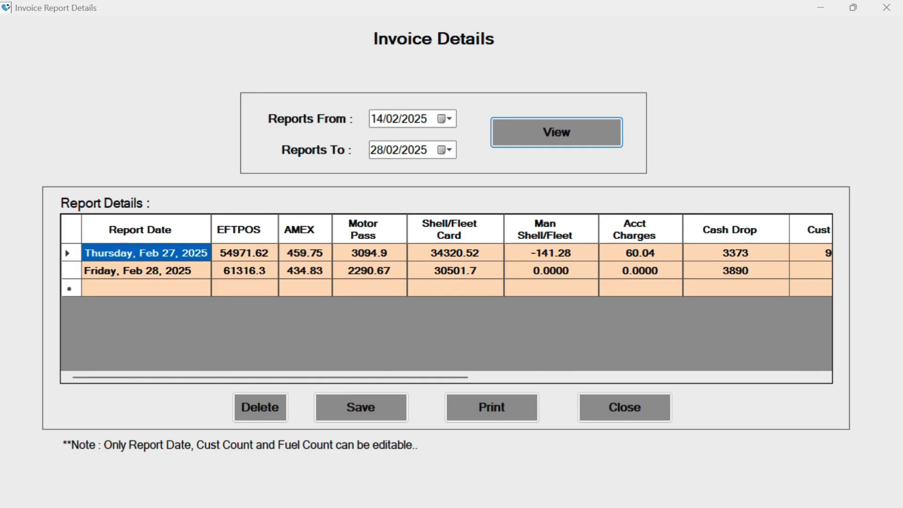
mouse_move(495, 329)
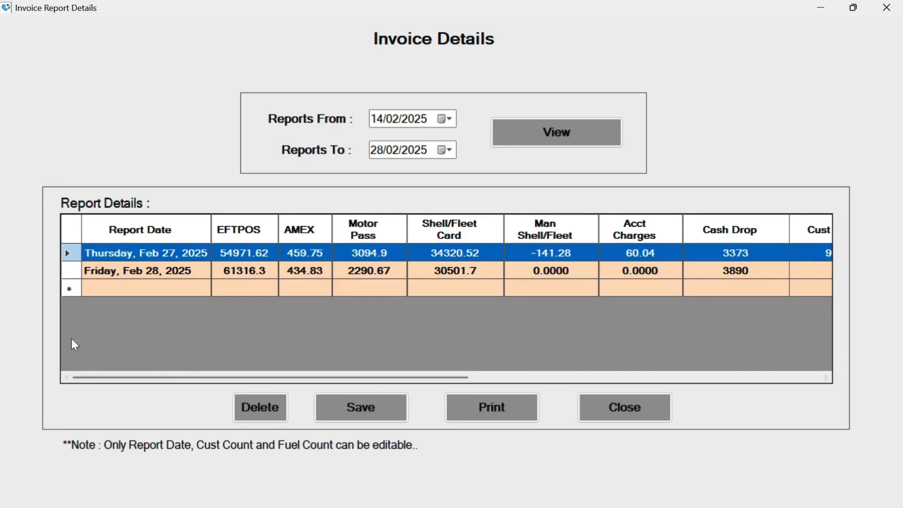
Step: Delete the Feb 27 row, confirming with the admin password, so only the Feb 28 record remains
left_click(260, 407)
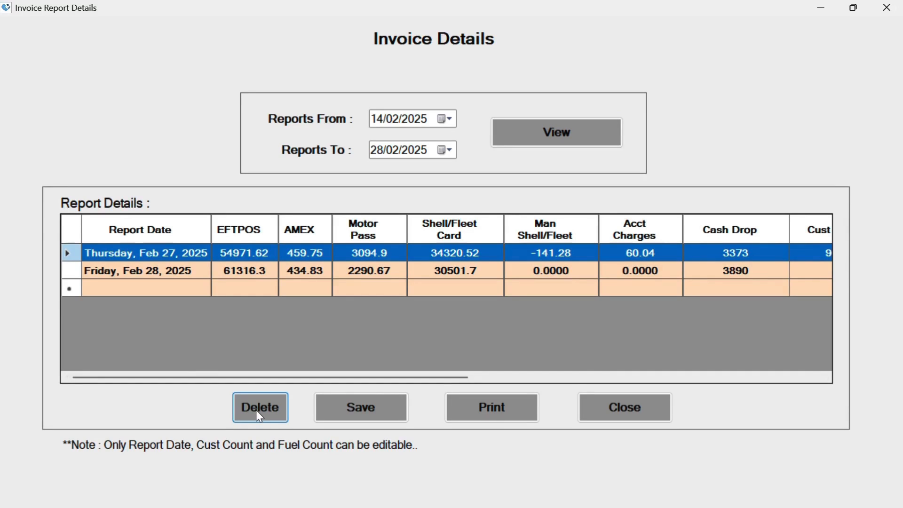
left_click(259, 407)
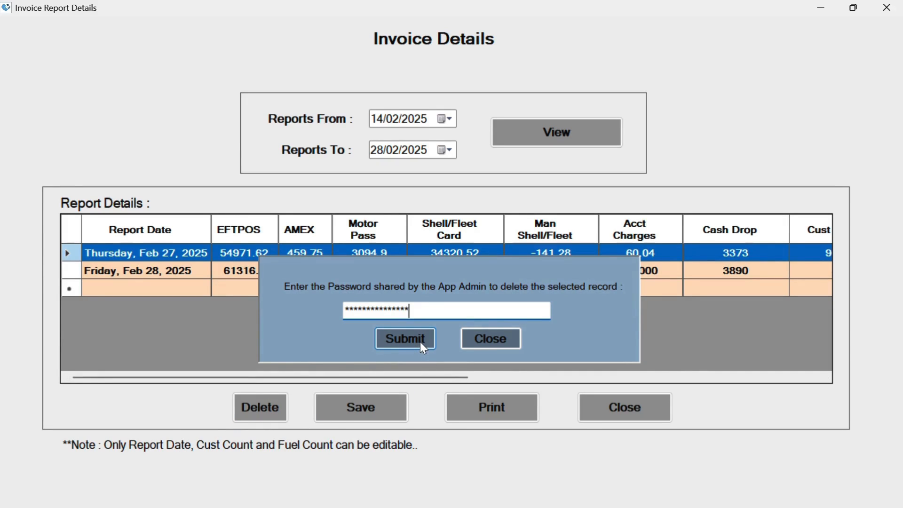
left_click(405, 338)
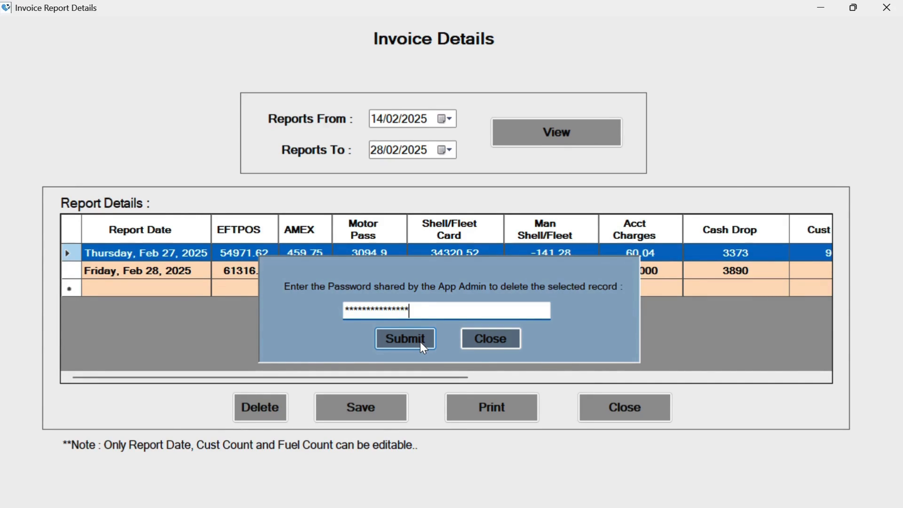
left_click(404, 339)
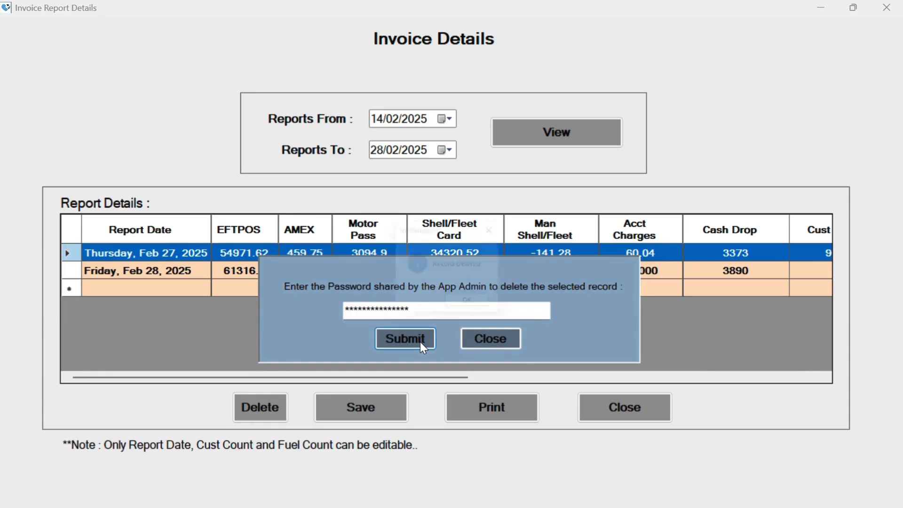
left_click(404, 338)
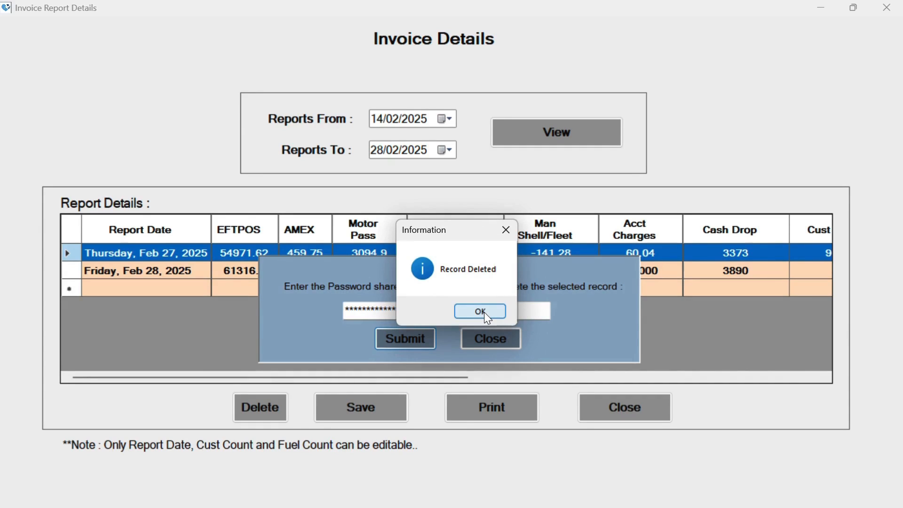
left_click(480, 311)
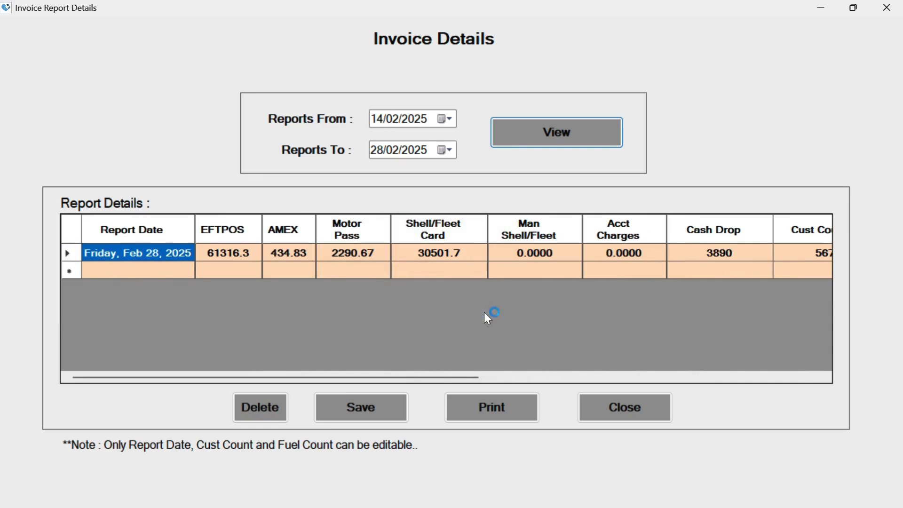
mouse_move(88, 288)
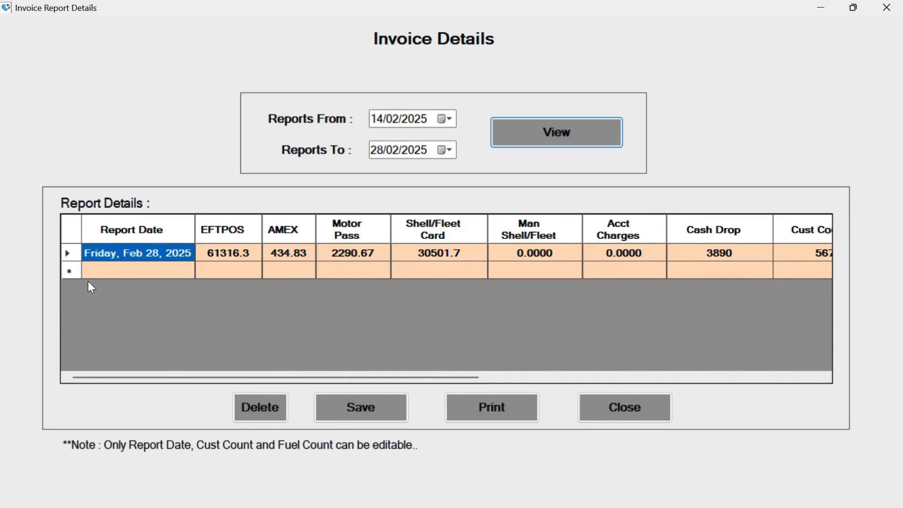
mouse_move(238, 293)
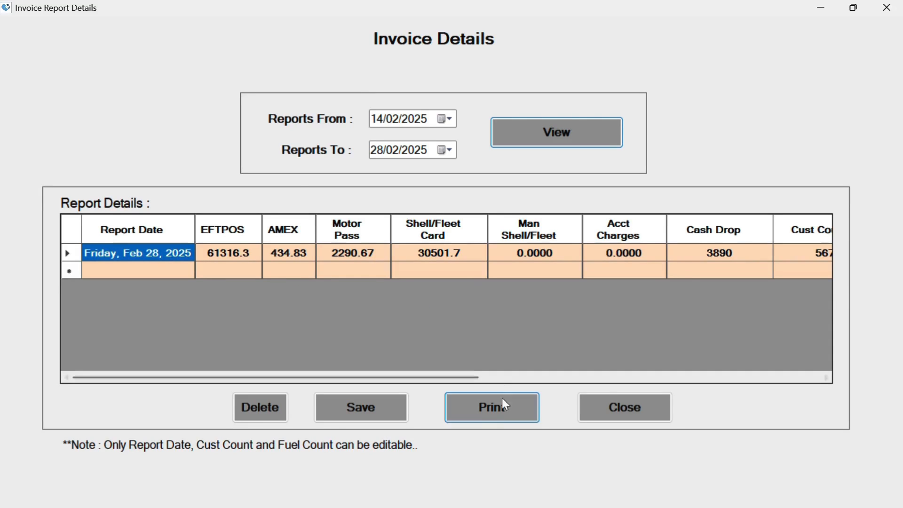
left_click(492, 407)
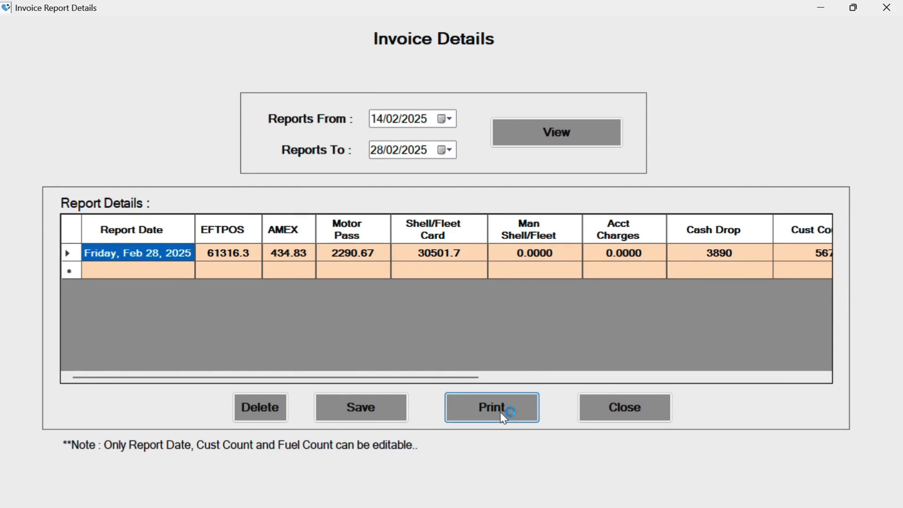
left_click(490, 407)
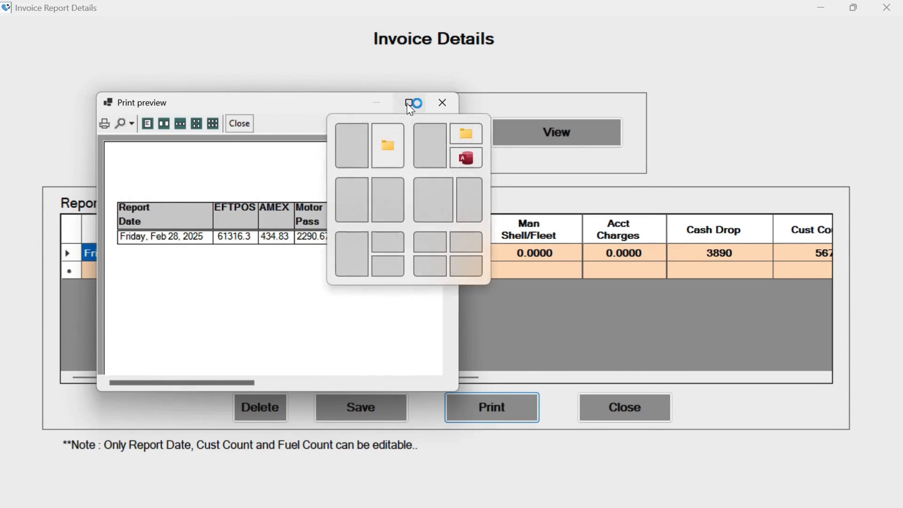
left_click(408, 103)
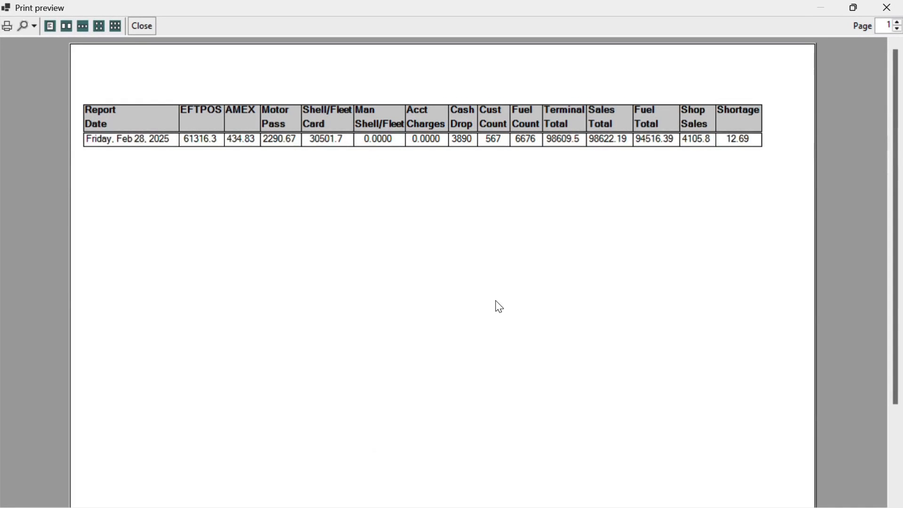
mouse_move(282, 221)
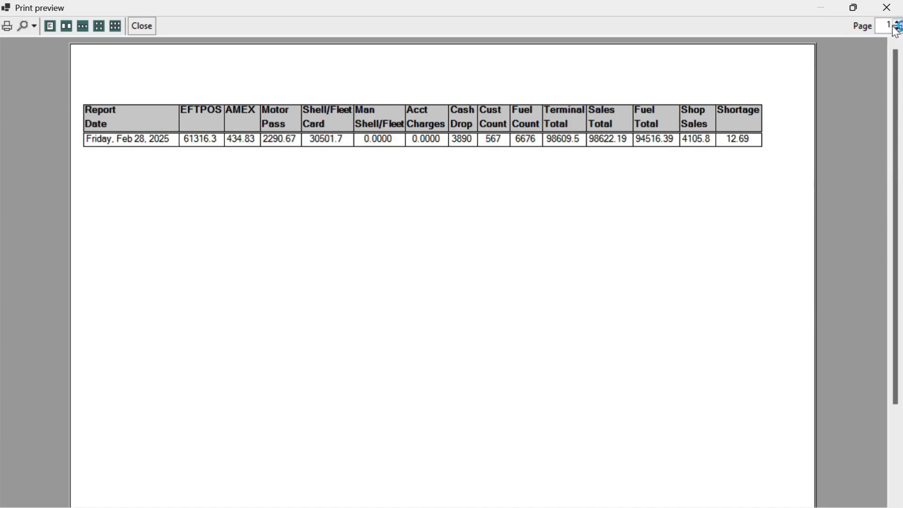
mouse_move(48, 72)
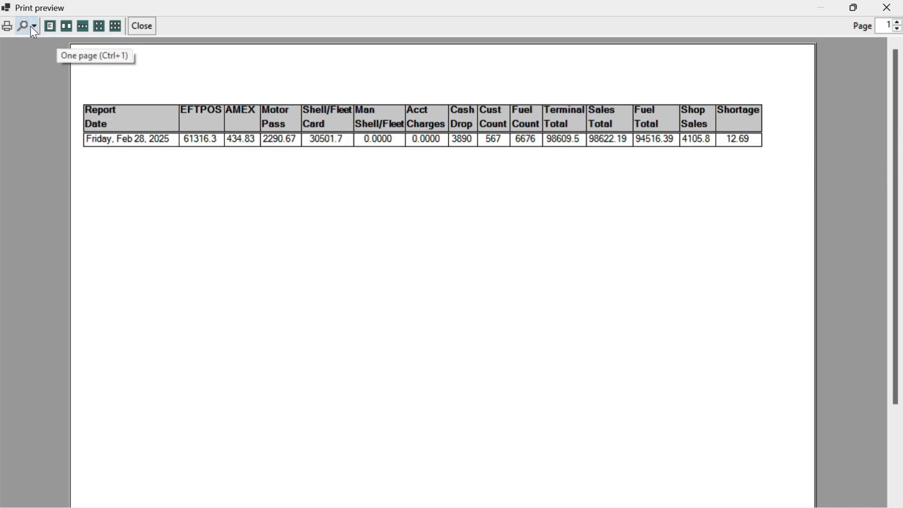
left_click(32, 26)
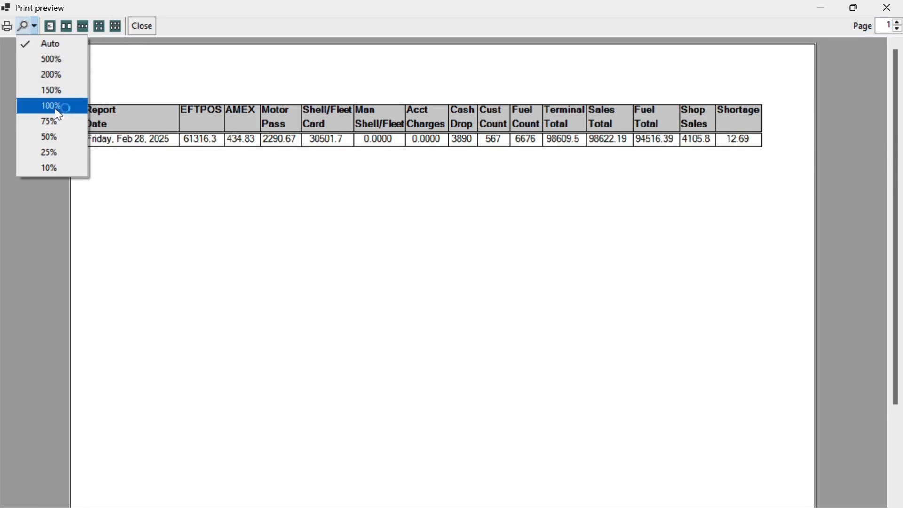
left_click(49, 106)
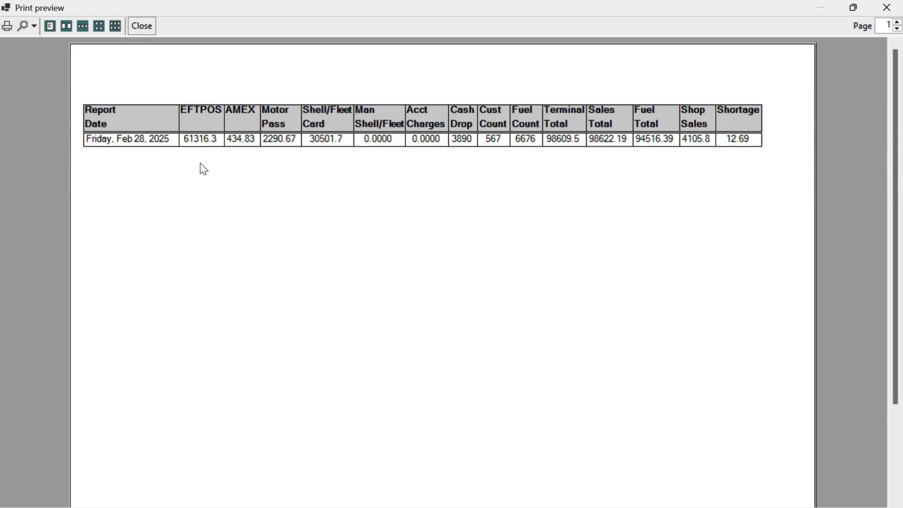
left_click(33, 26)
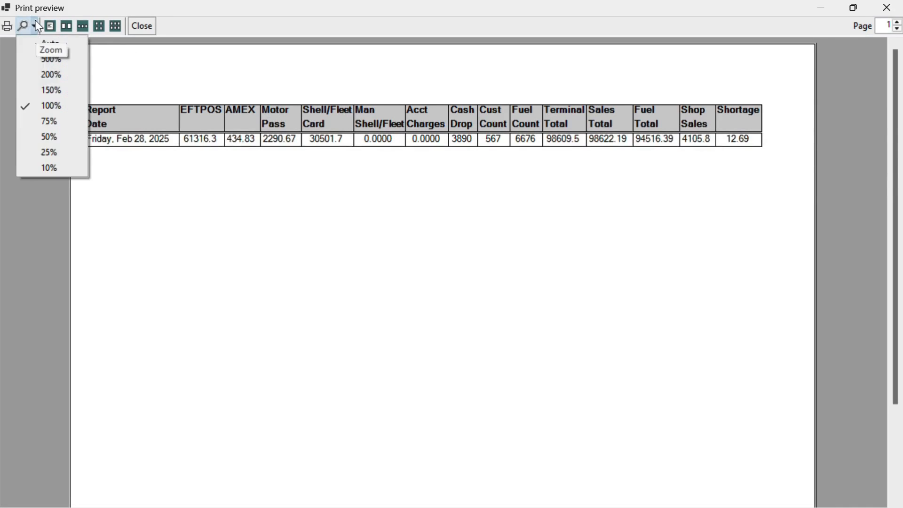
left_click(49, 74)
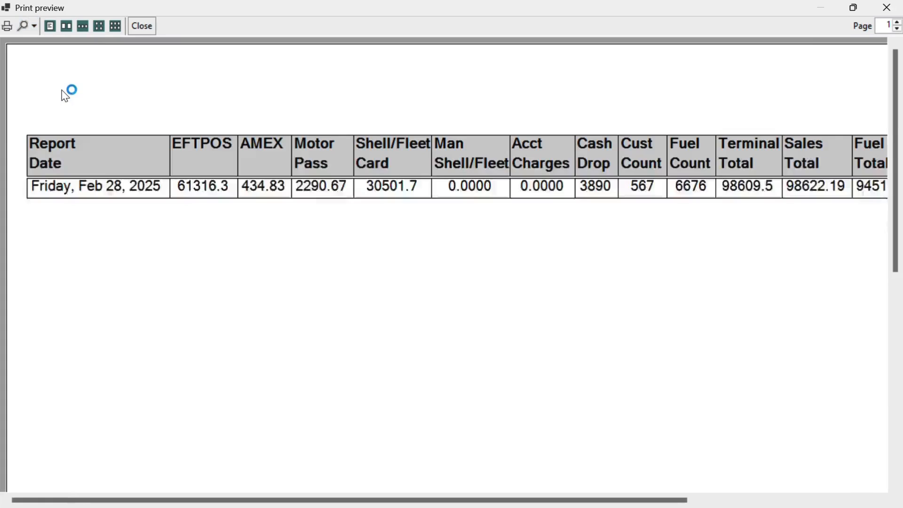
left_click(34, 25)
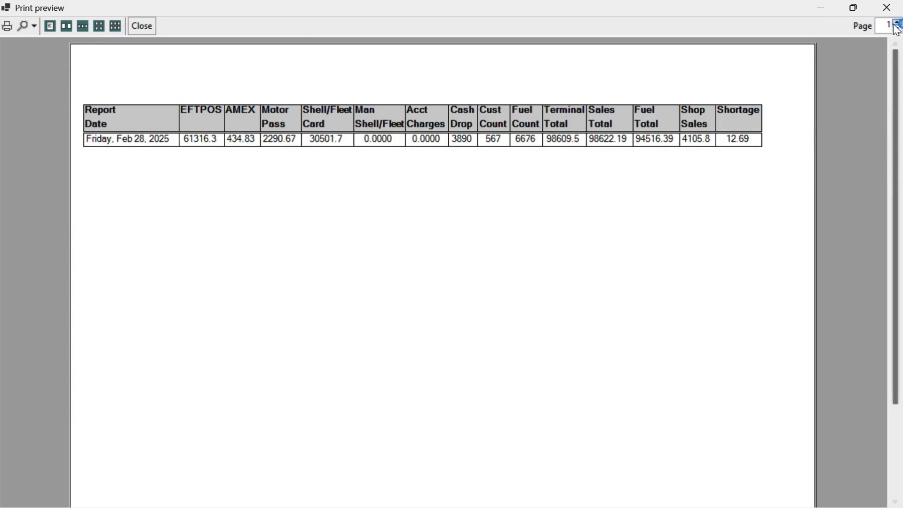
left_click(143, 26)
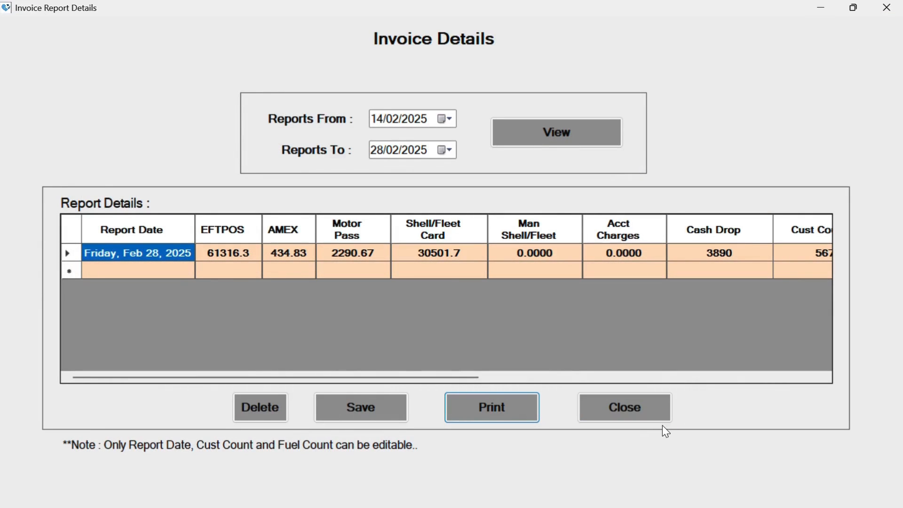
Step: Close Invoice Details and the entry screen, answering No to the exit prompt to stay on the empty form
left_click(630, 407)
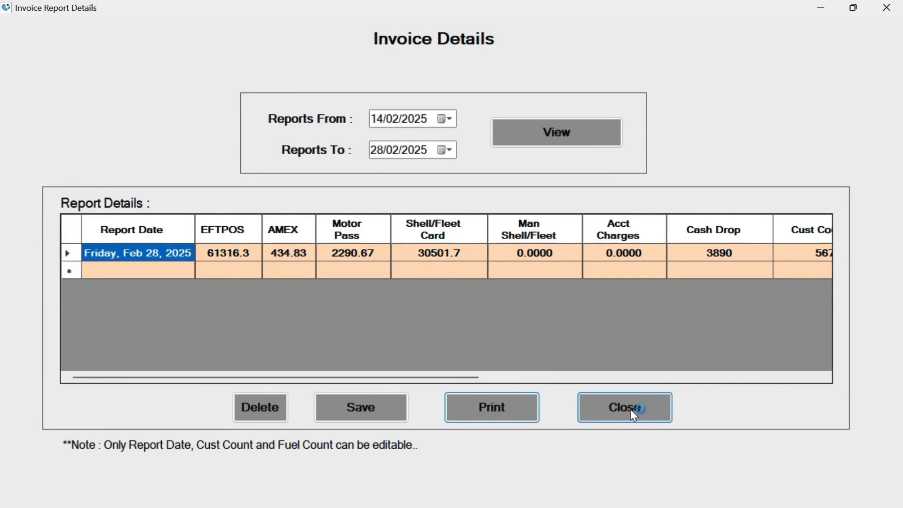
left_click(625, 407)
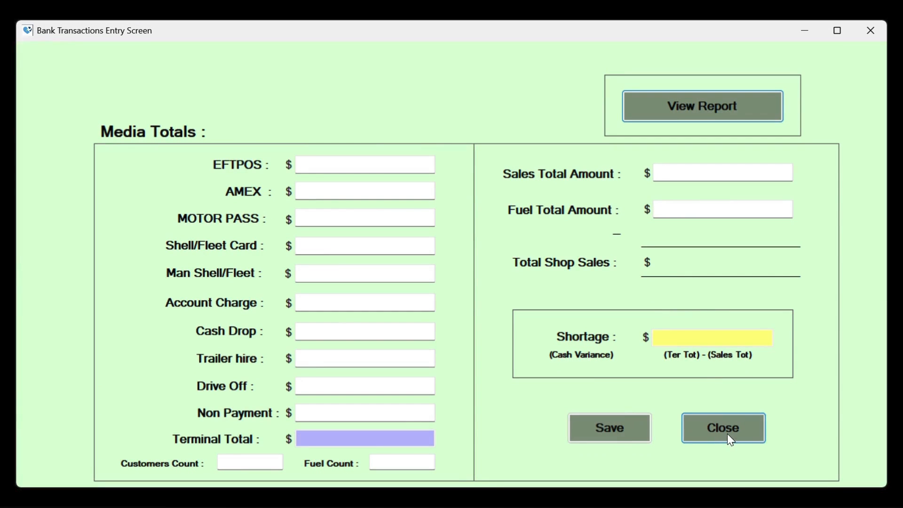
left_click(722, 428)
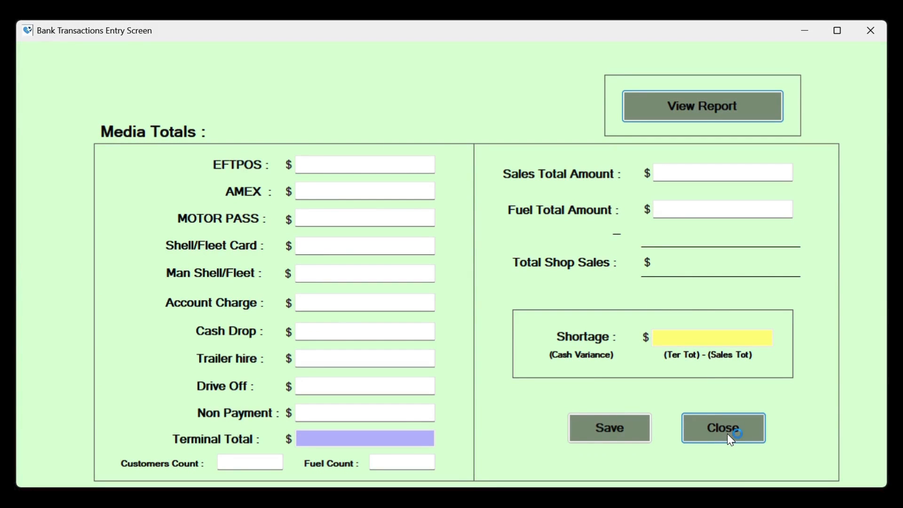
left_click(723, 428)
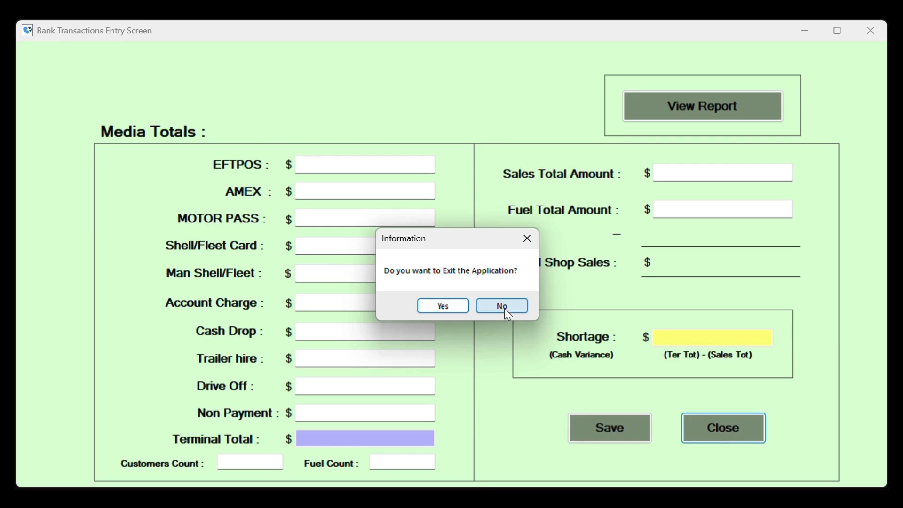
left_click(501, 305)
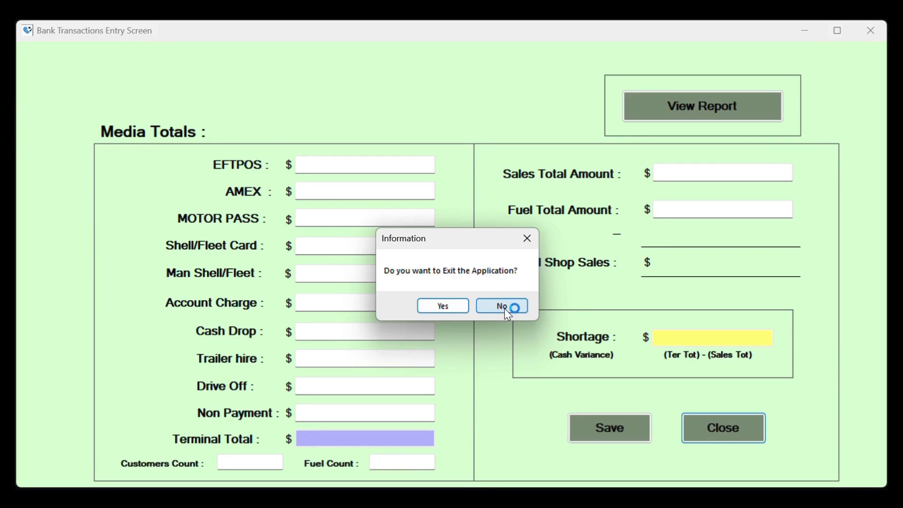
left_click(501, 306)
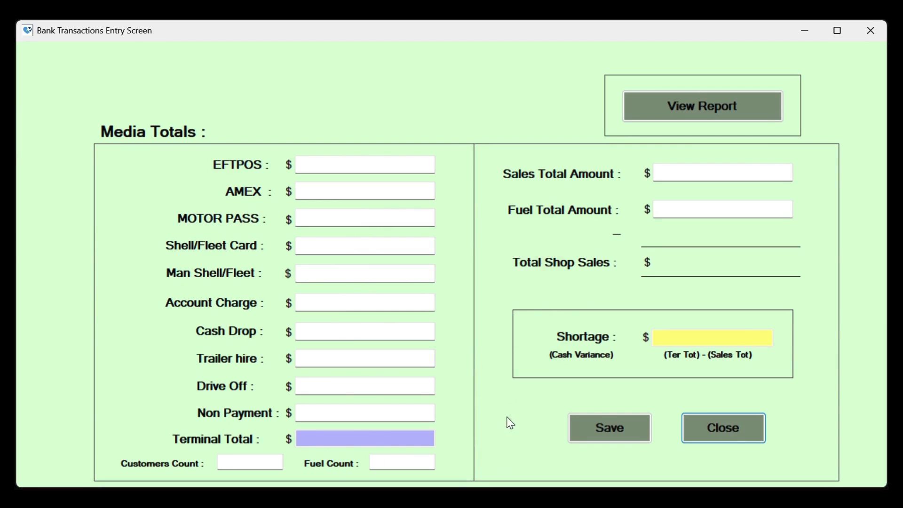
mouse_move(518, 422)
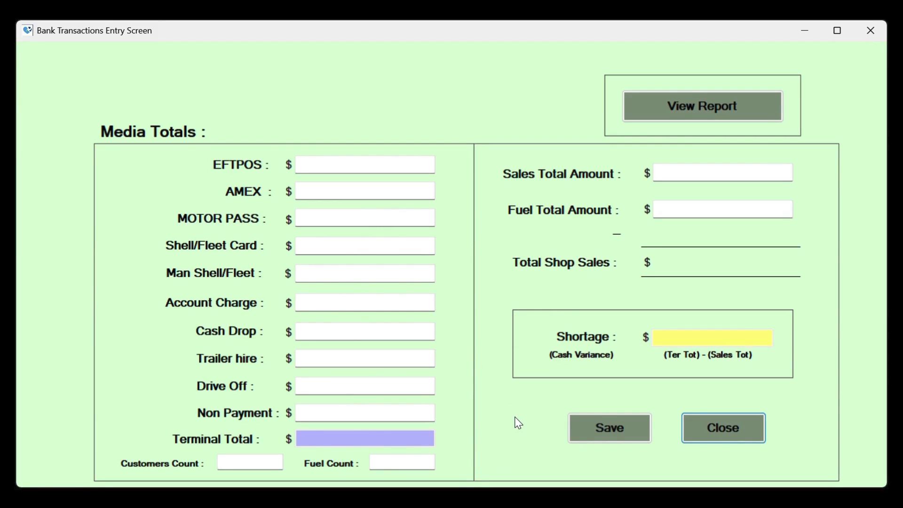